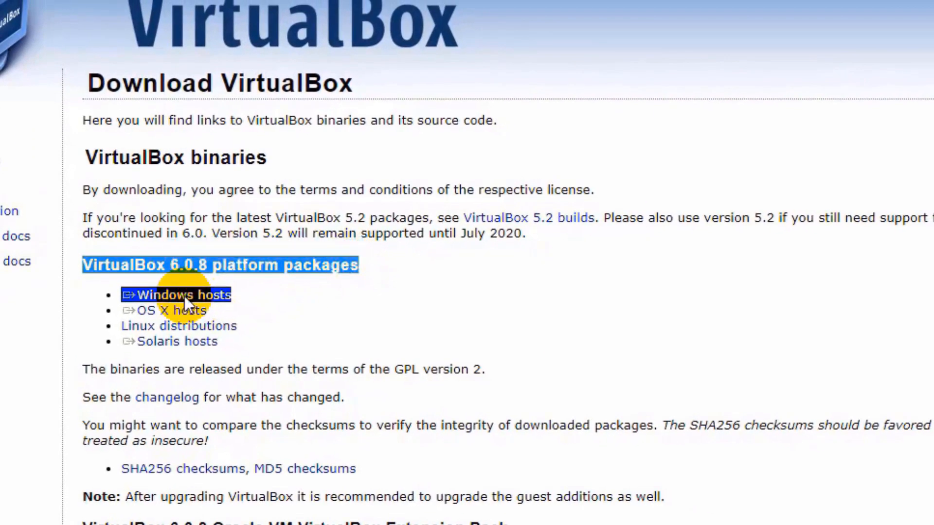
- Cancel the Windows hosts installer download and move to the Extension Pack section instead
left_click(183, 294)
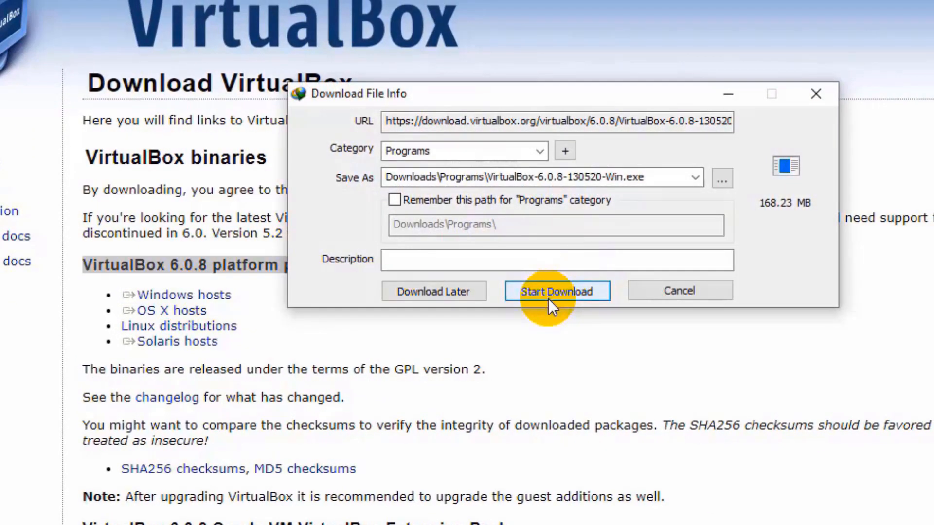
mouse_move(680, 296)
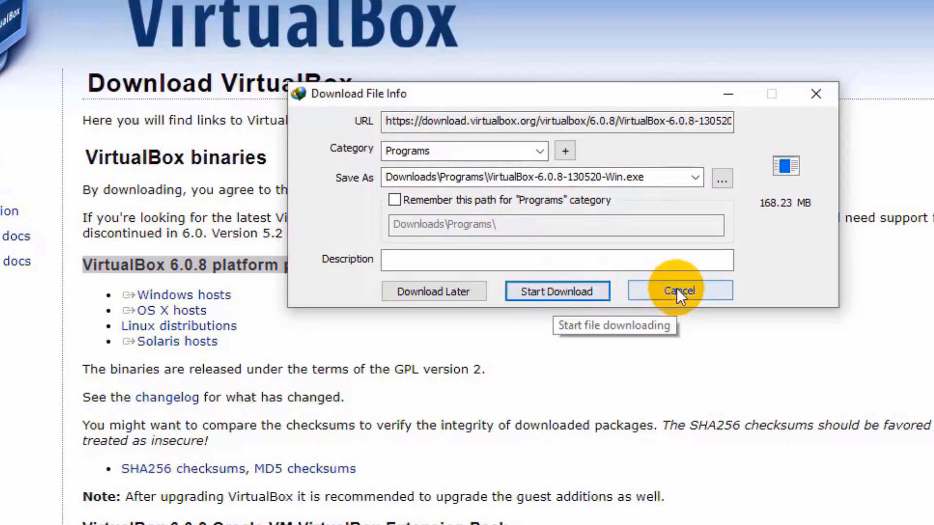
left_click(678, 291)
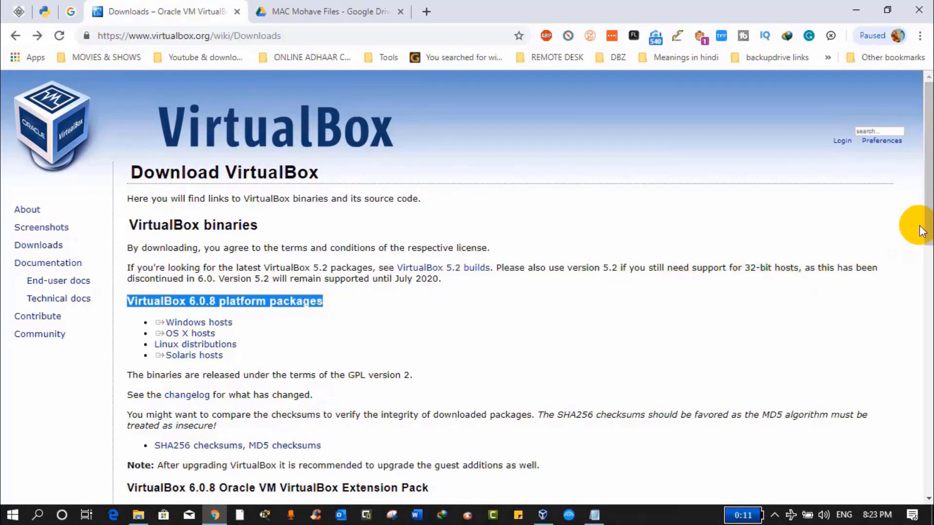
scroll("down", 3)
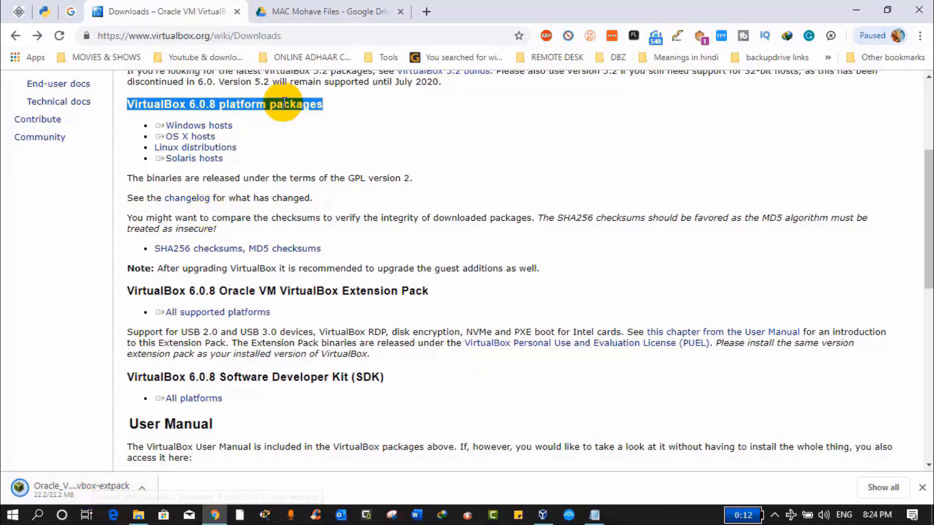
left_click(328, 12)
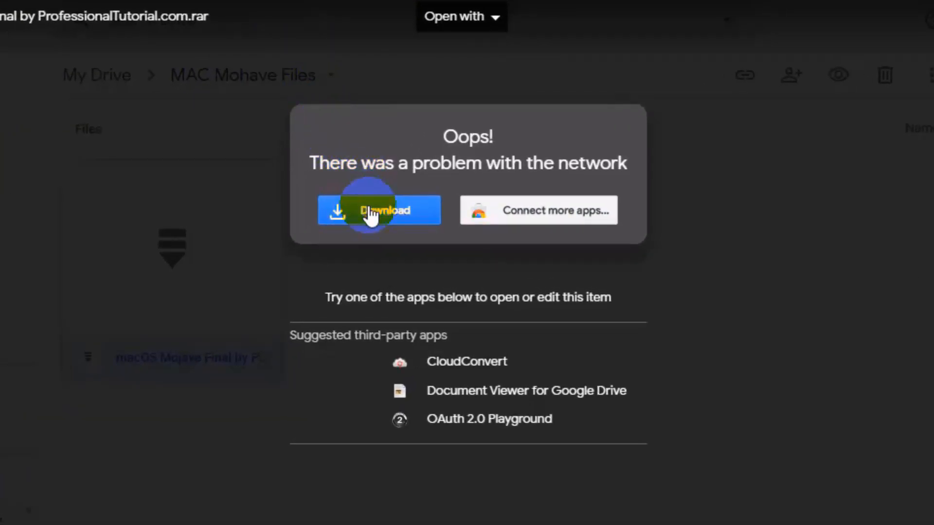
- Start downloading the macOS Mojave archive from Google Drive despite the preview error
left_click(379, 210)
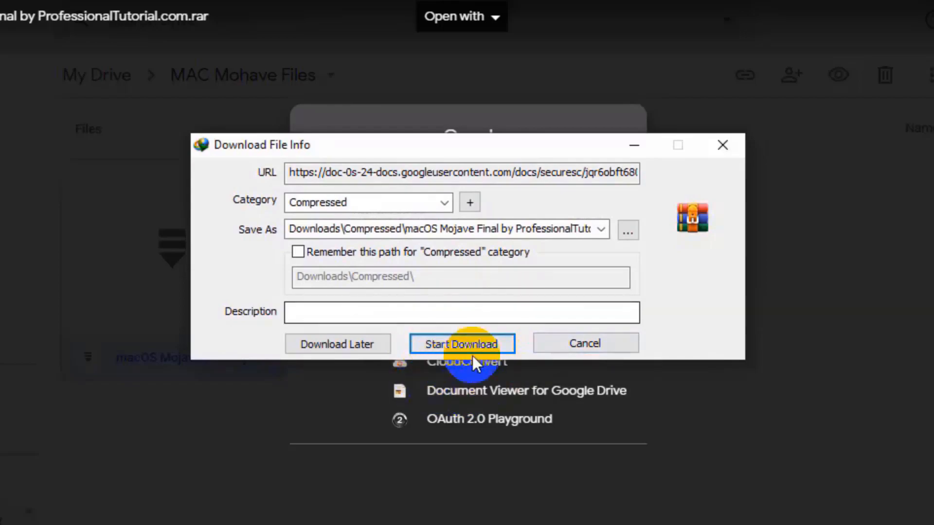
left_click(462, 343)
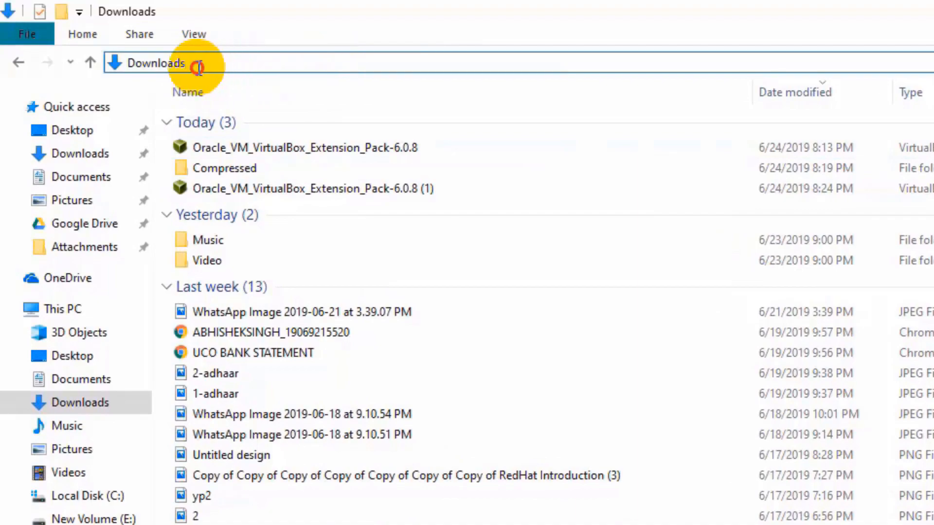
- Reinstall Oracle_VM_VirtualBox_Extension_Pack-6.0.8 from the Downloads folder
left_click(280, 148)
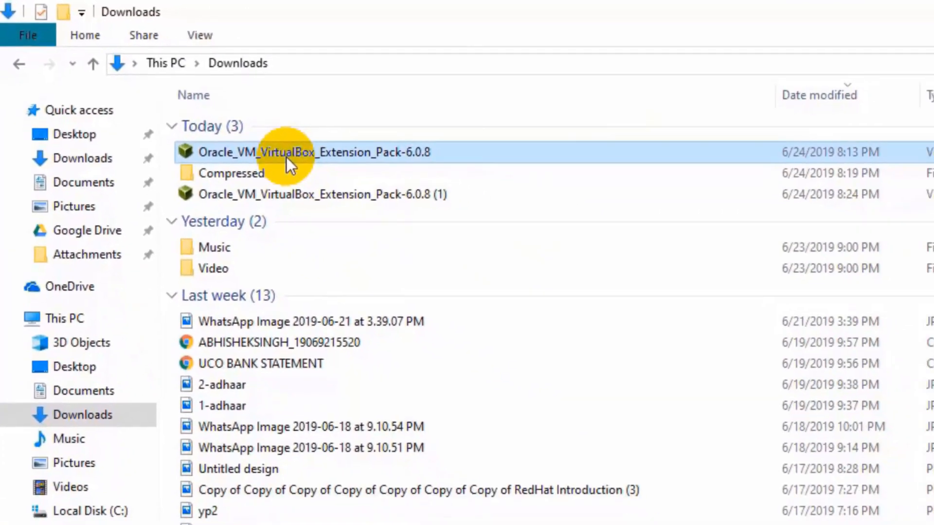
double_click(290, 151)
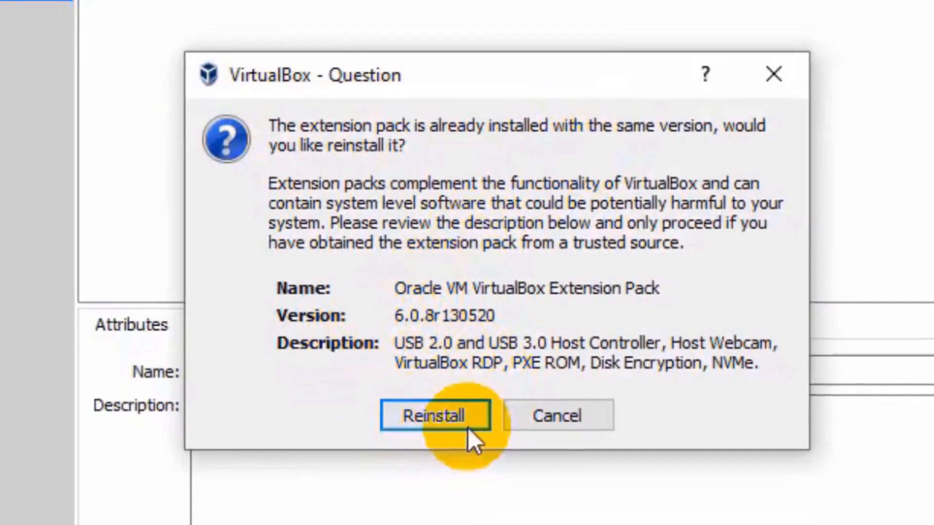
left_click(434, 416)
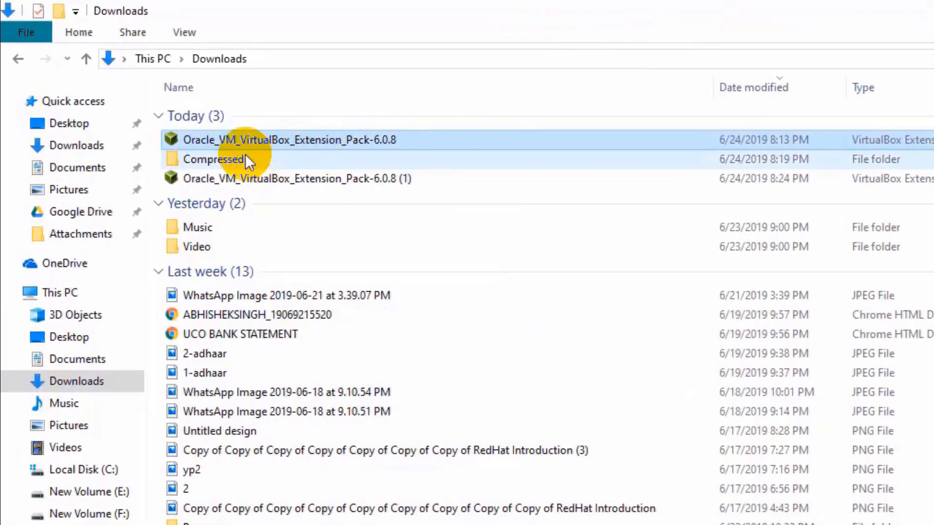
- Extract the macOS Mojave .rar in the Compressed folder and enter the extracted folder
double_click(213, 159)
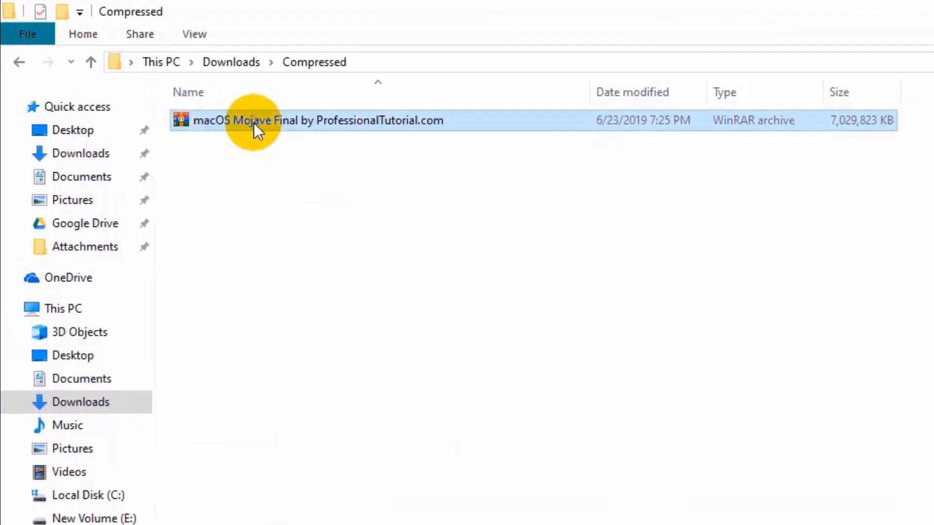
right_click(256, 121)
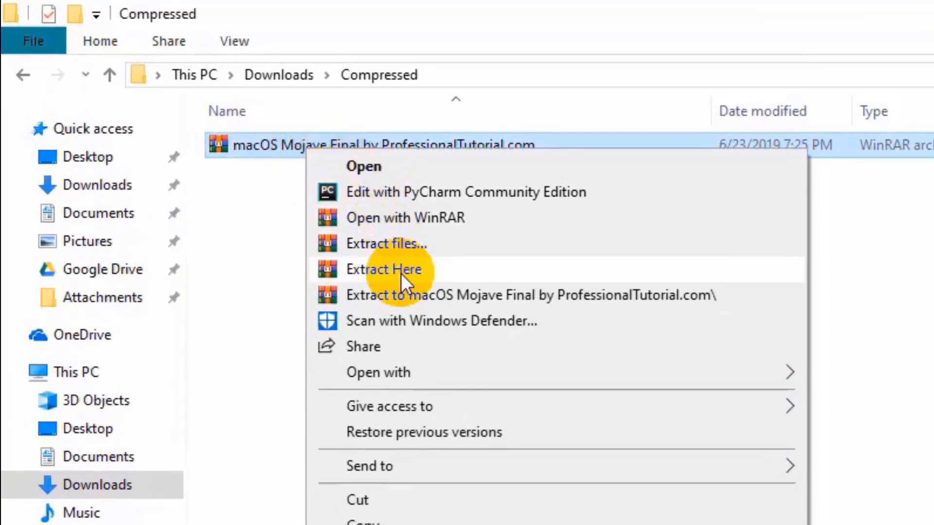
left_click(384, 269)
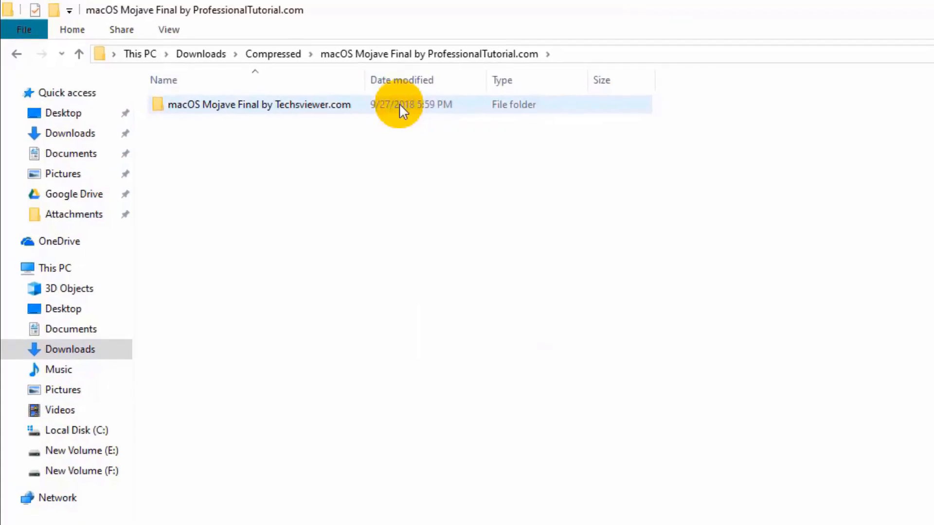
double_click(259, 104)
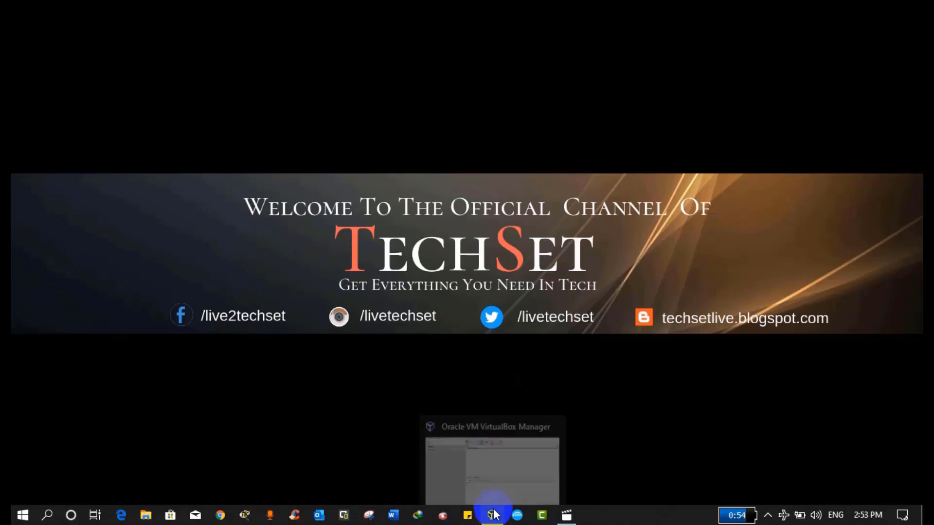
- Name the new machine Mac mojave 10.14 as Mac OS X 64-bit and accept 4096 MB memory
left_click(493, 514)
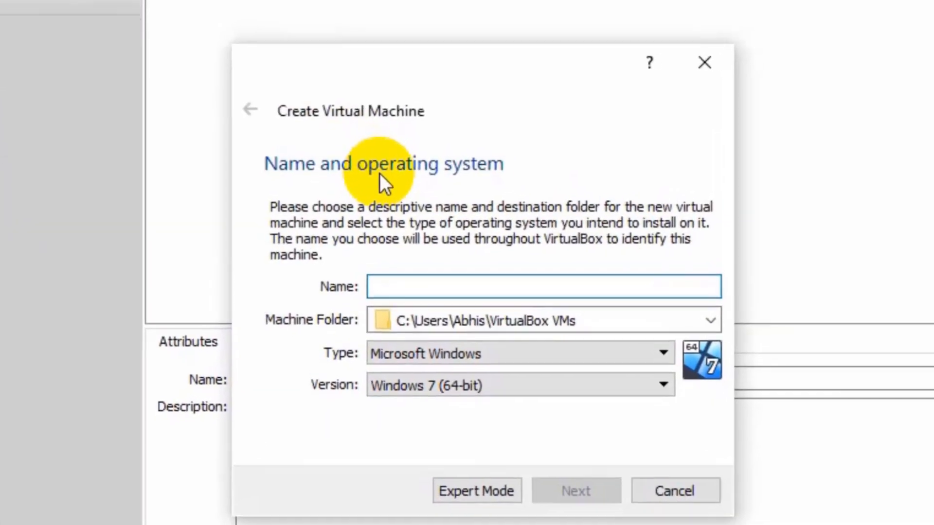
type("Mac")
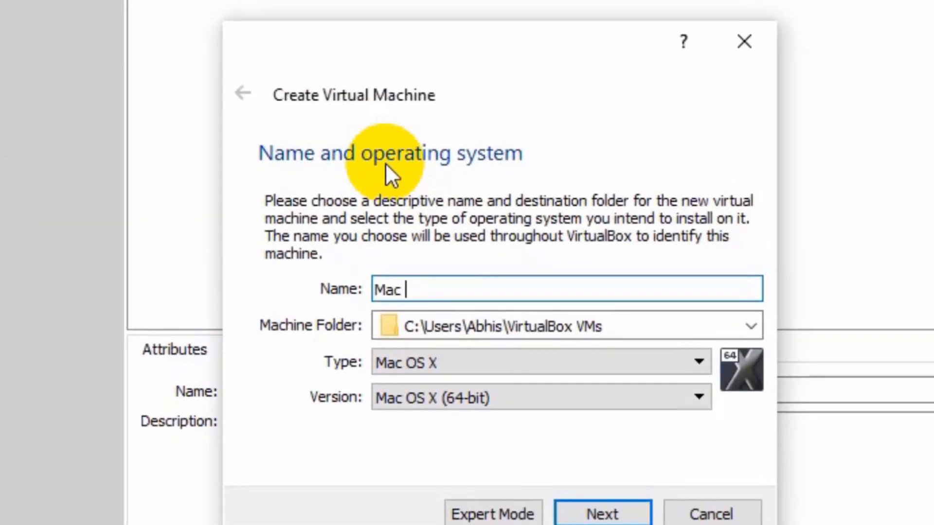
type("mojave 10.14")
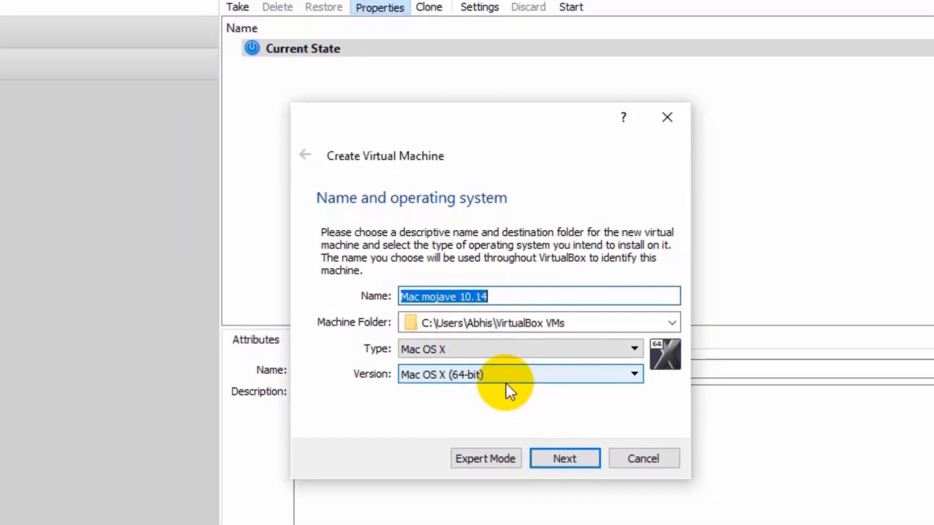
left_click(563, 458)
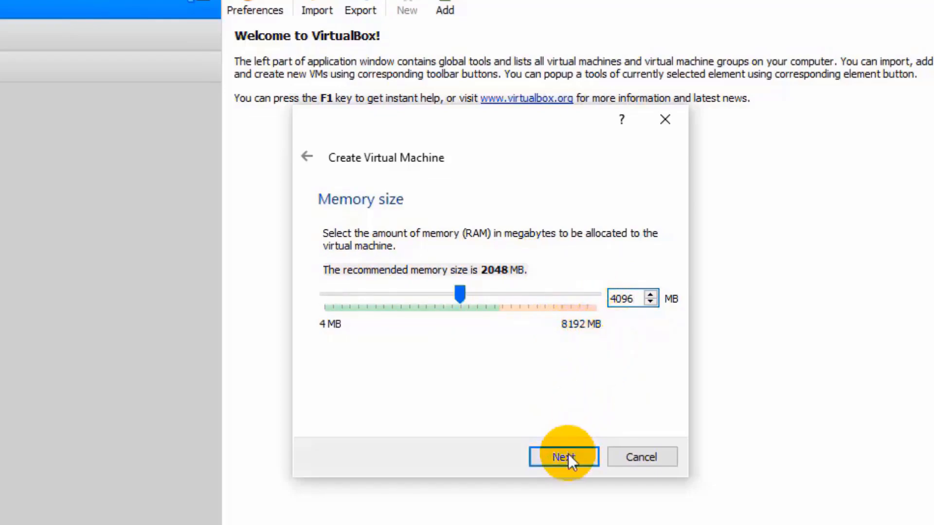
left_click(563, 457)
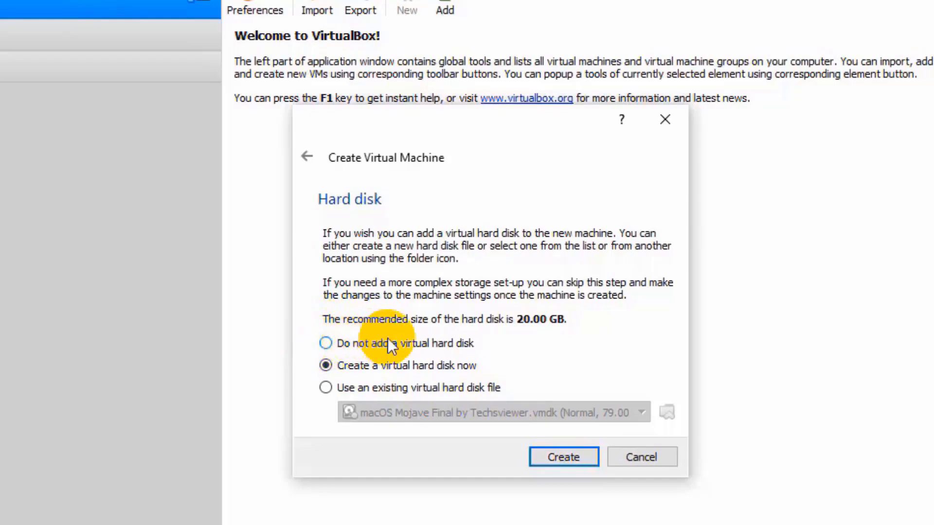
mouse_move(465, 348)
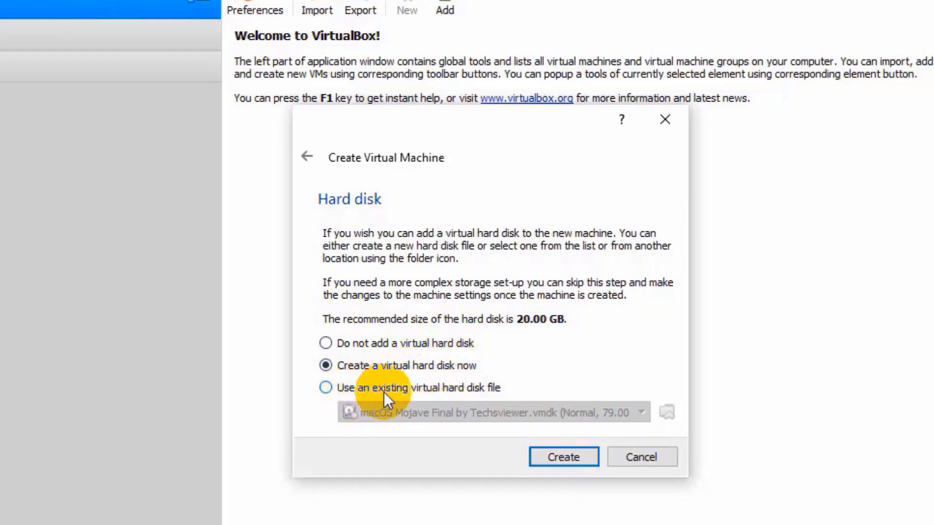
- Attach the existing macOS Mojave Final by Techsviewer.vmdk disk and create the machine
left_click(326, 387)
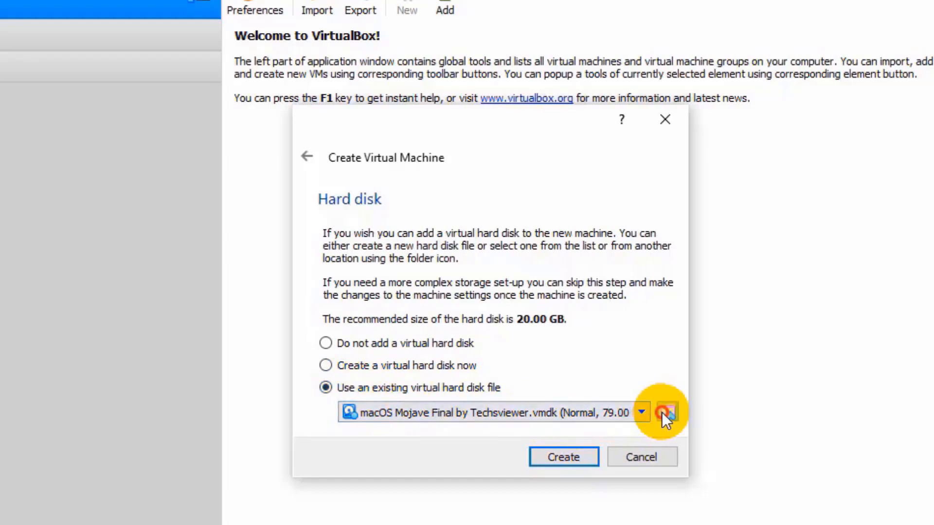
left_click(664, 411)
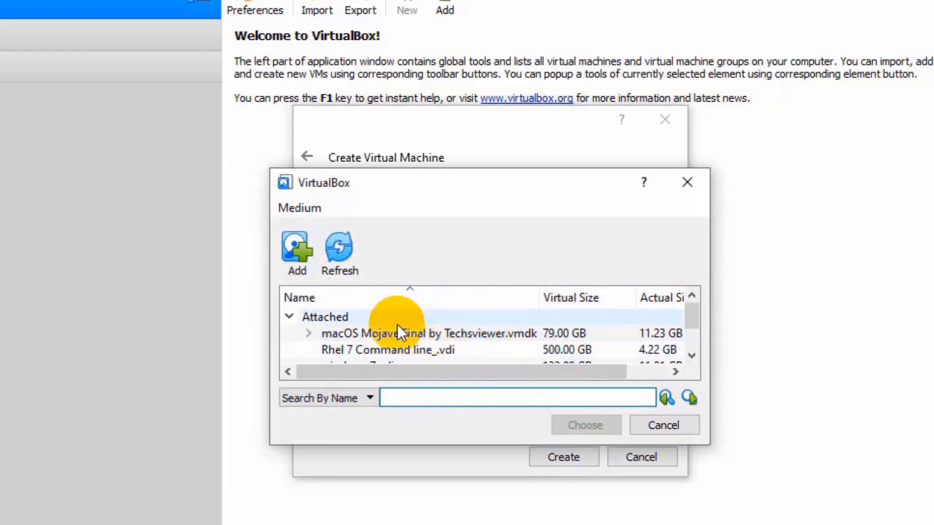
mouse_move(369, 334)
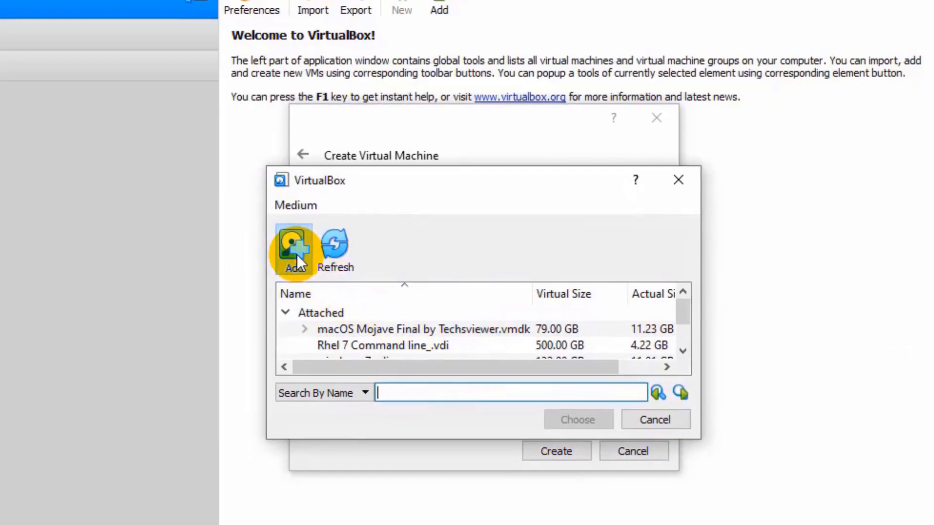
left_click(292, 247)
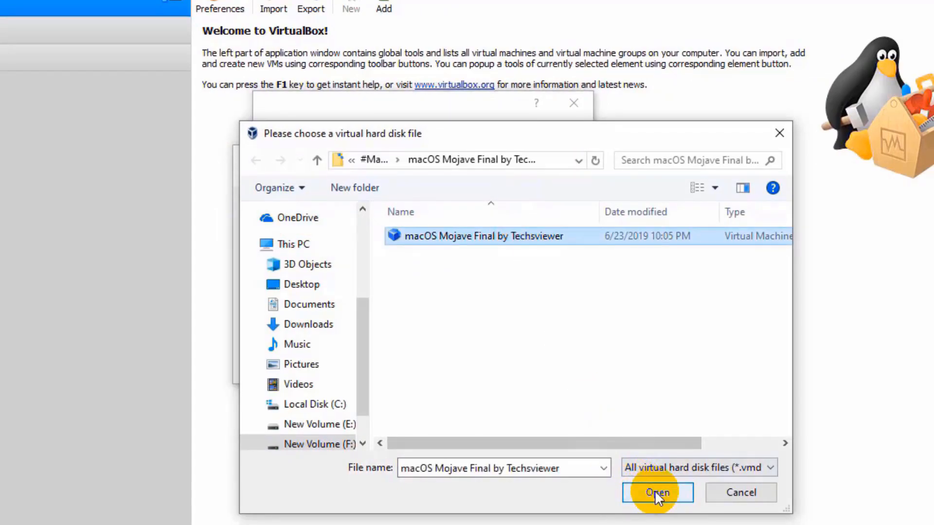
left_click(657, 492)
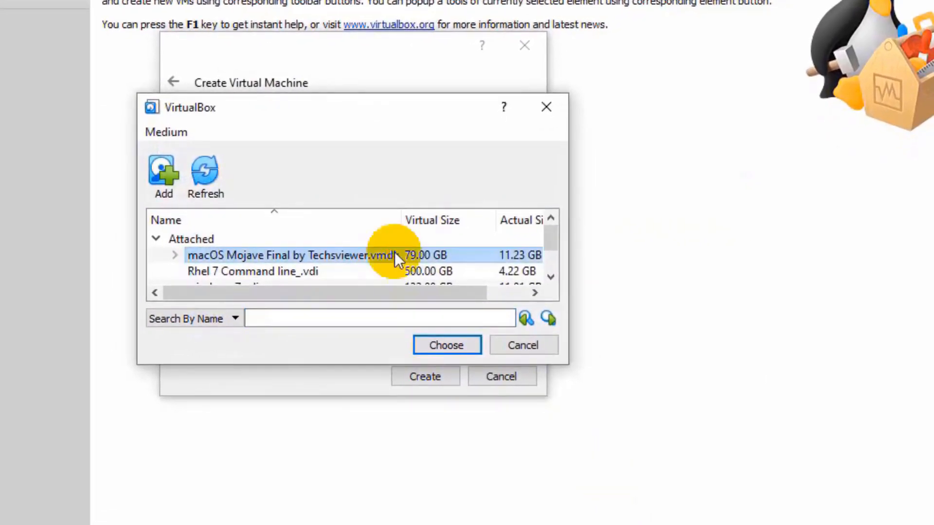
left_click(446, 345)
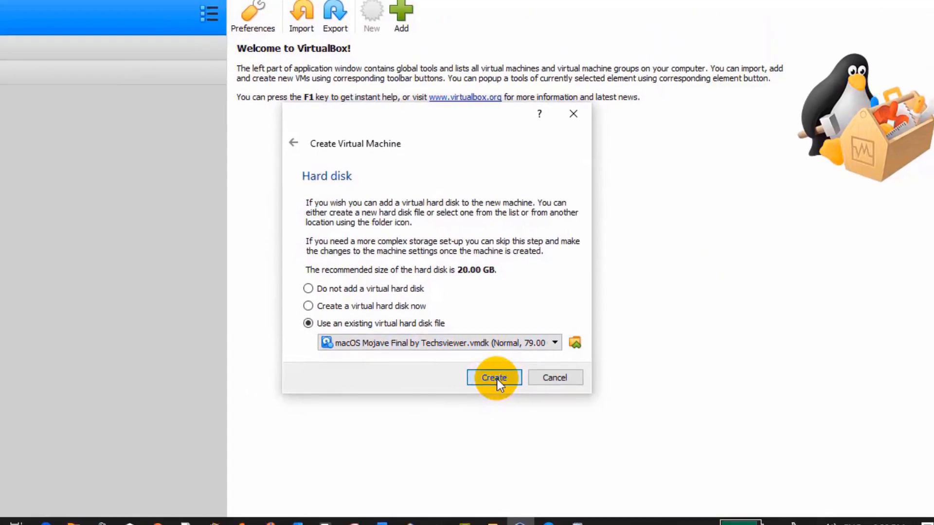
left_click(493, 378)
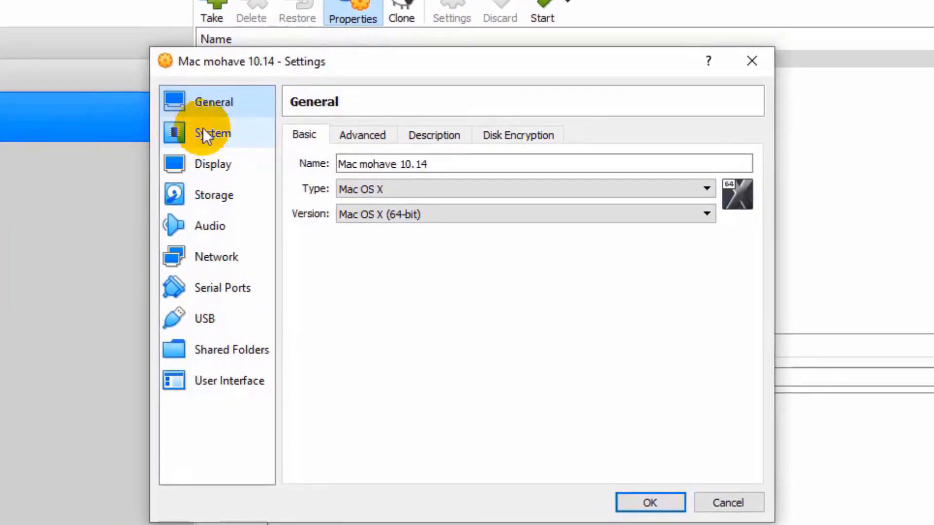
- Set 2 processors, raise video memory to 126 MB, choose a USB 3.0 controller and save
left_click(212, 133)
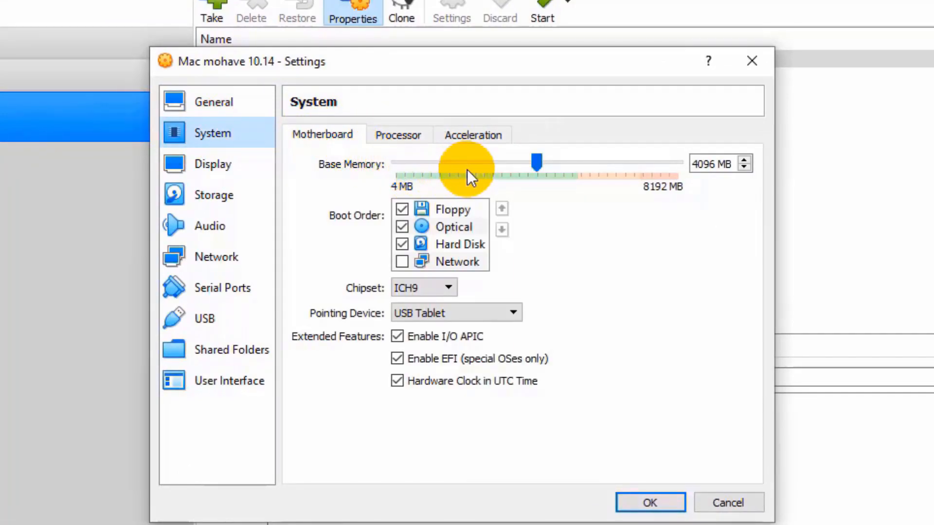
left_click(398, 134)
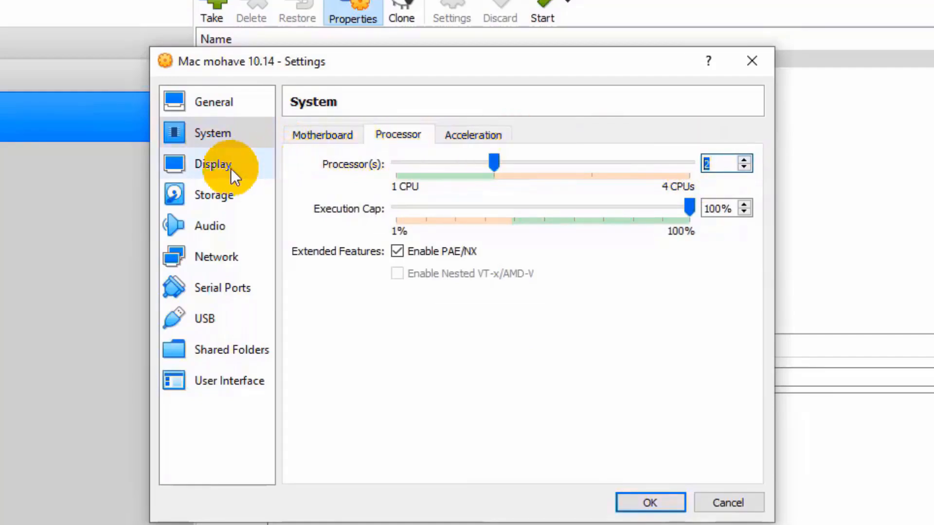
left_click(213, 164)
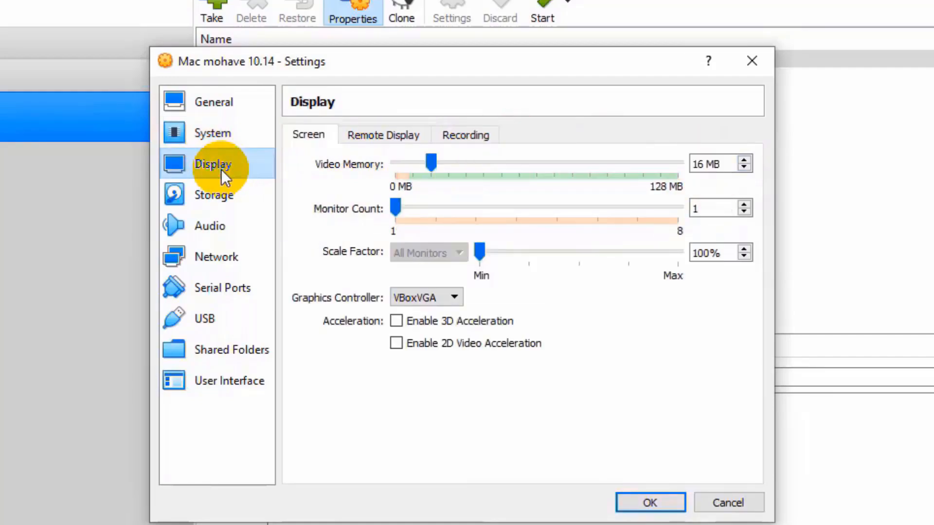
left_click_drag(431, 163, 676, 163)
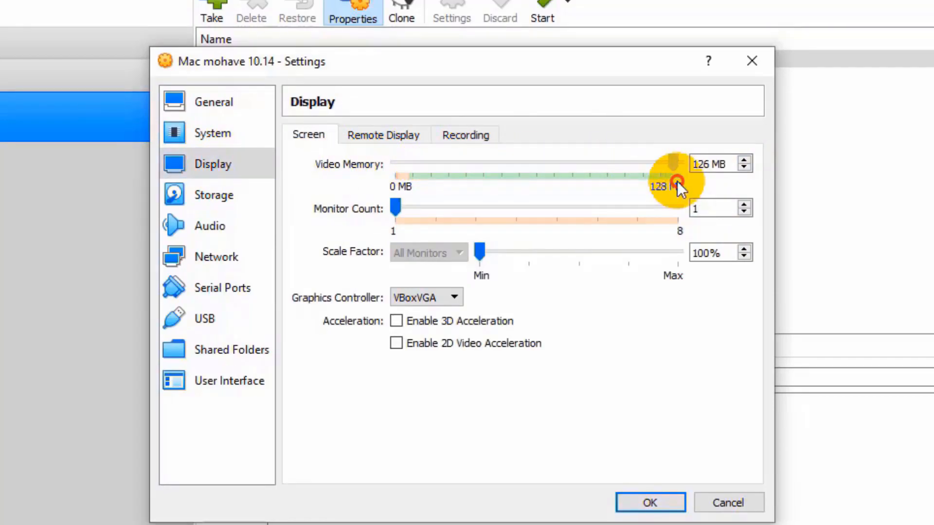
left_click(204, 318)
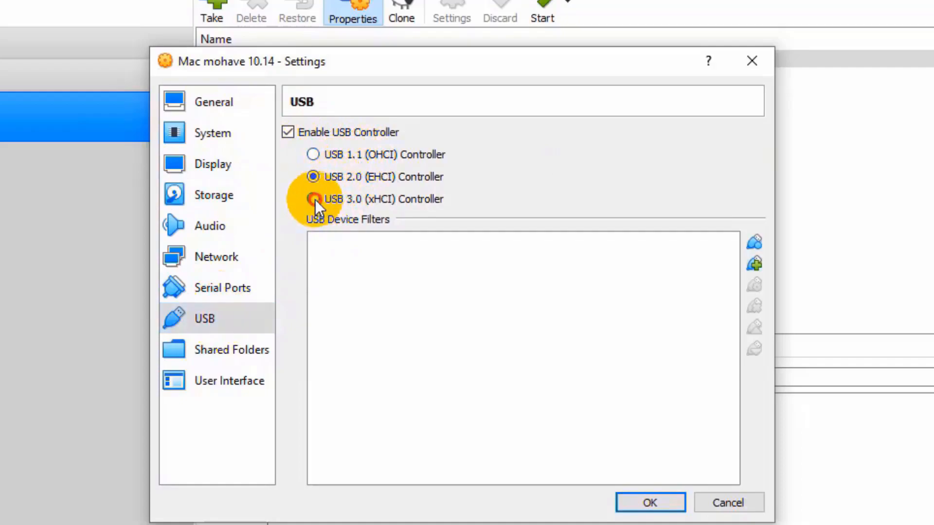
left_click(323, 198)
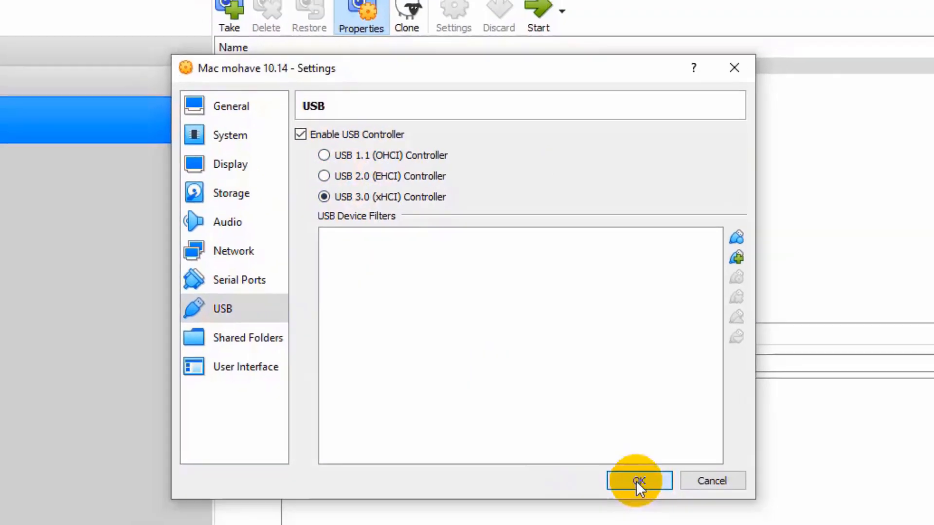
left_click(638, 481)
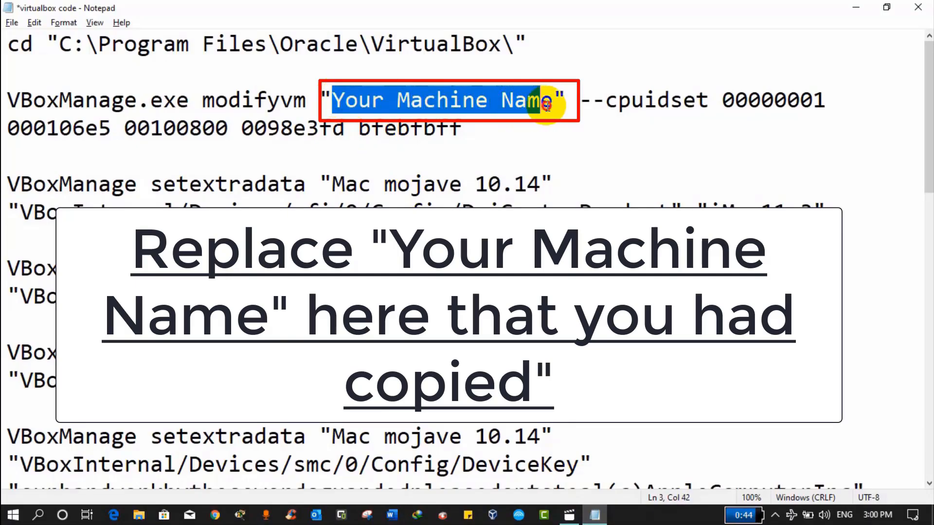
- Replace the Your Machine Name placeholder with Mac mojave 10.14 via find-and-replace
key("ctrl+h")
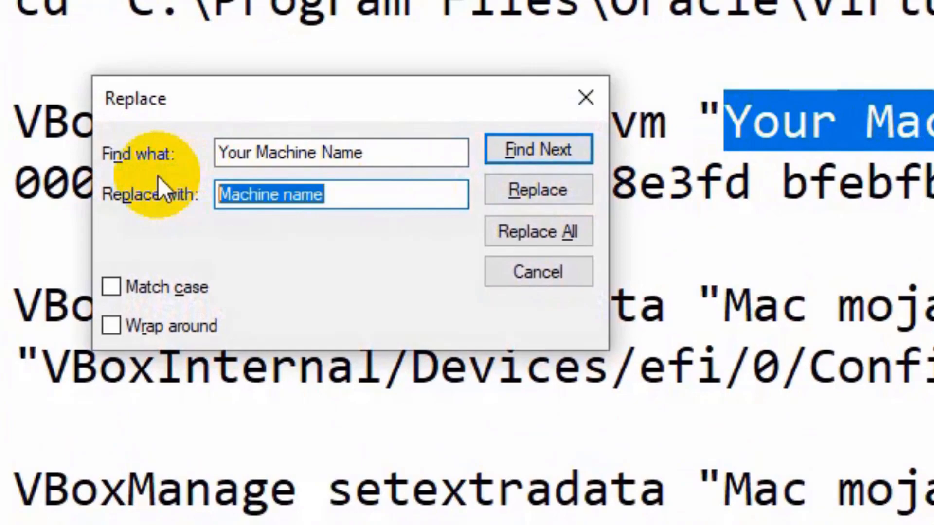
type("Mac mojave 10.14")
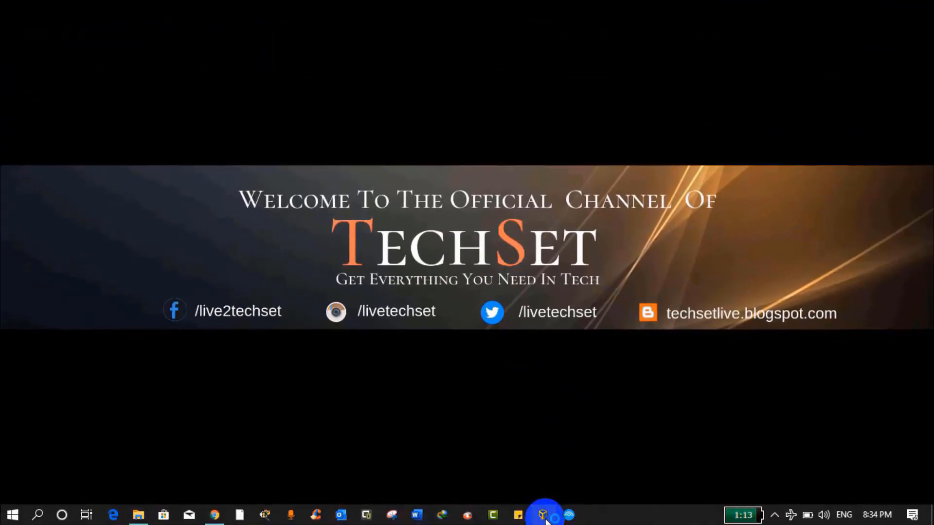
- Bring the VirtualBox Manager forward, listing Mac mohave 10.14 as powered off
left_click(543, 514)
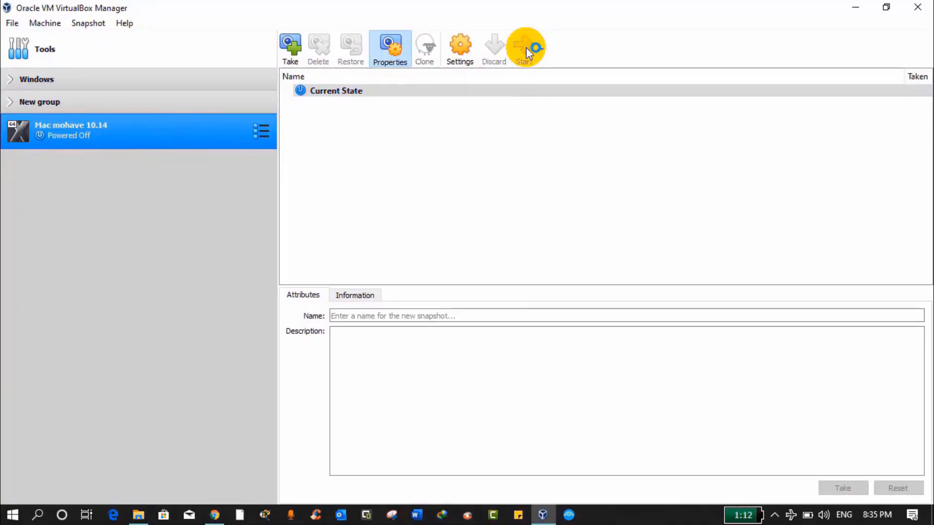
- Start the Mac mohave 10.14 machine and resize its window as macOS boots
left_click(526, 48)
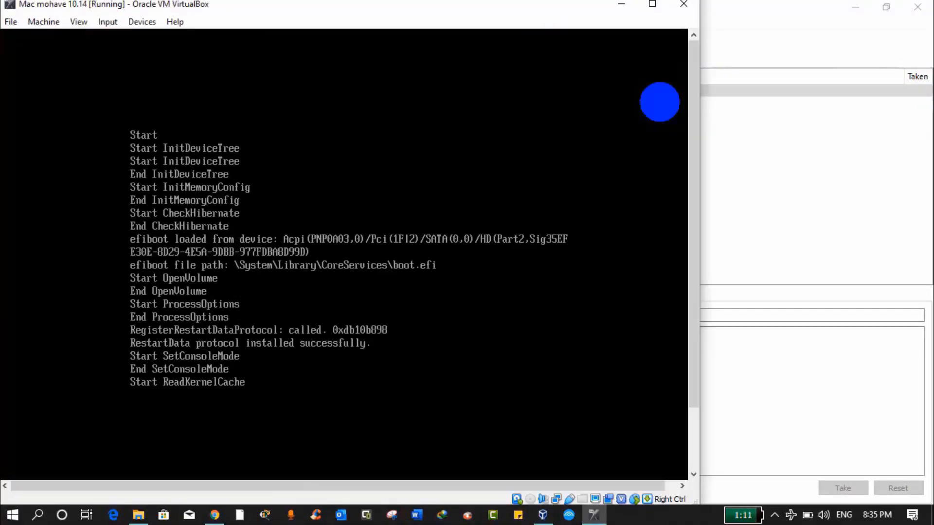
mouse_move(652, 6)
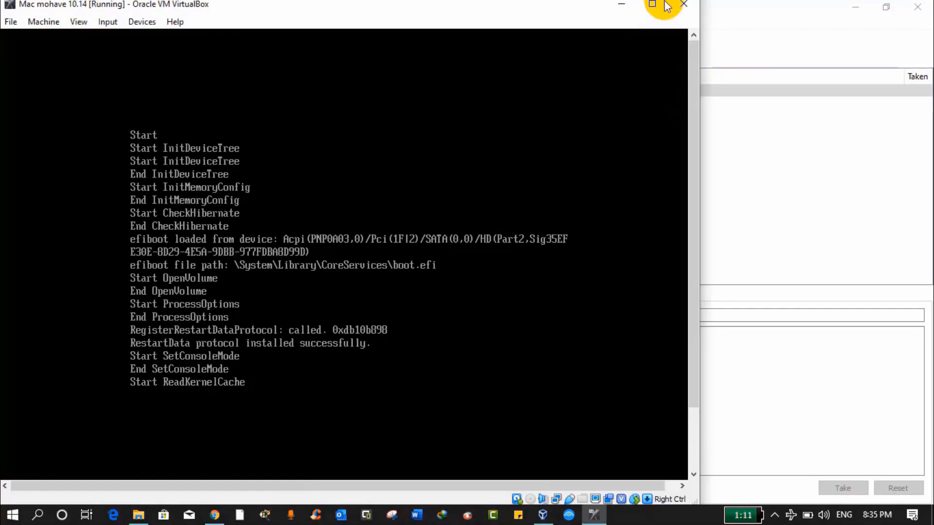
left_click(78, 22)
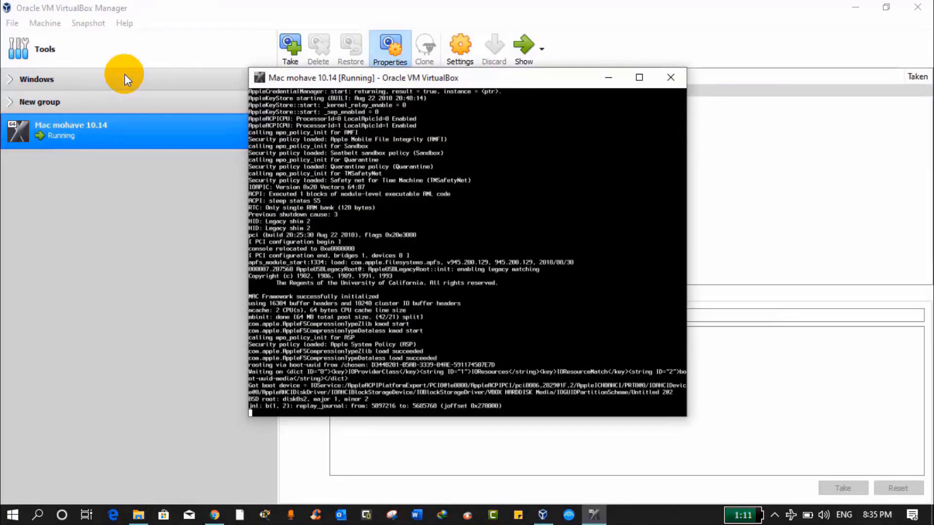
left_click(639, 78)
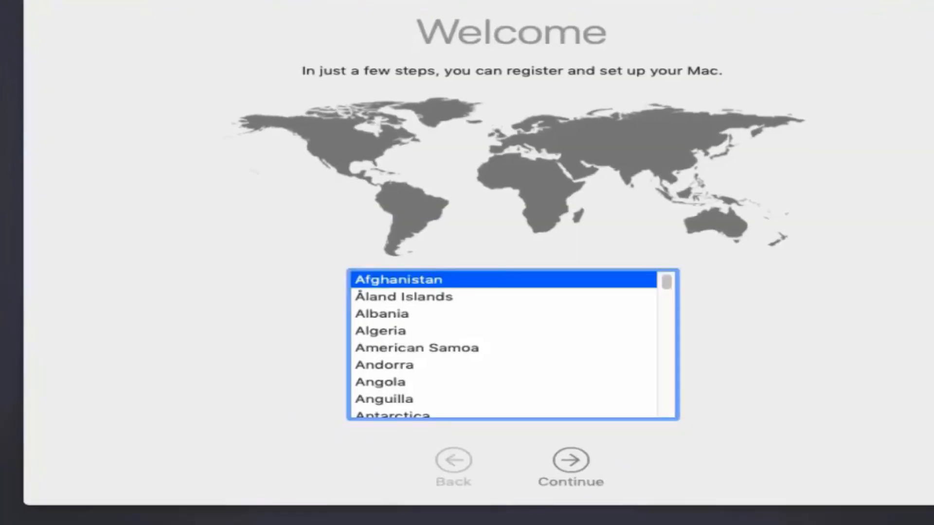
- Choose United States as the country, keep the U.S. keyboard layout and continue past Data & Privacy
left_click_drag(666, 282, 665, 410)
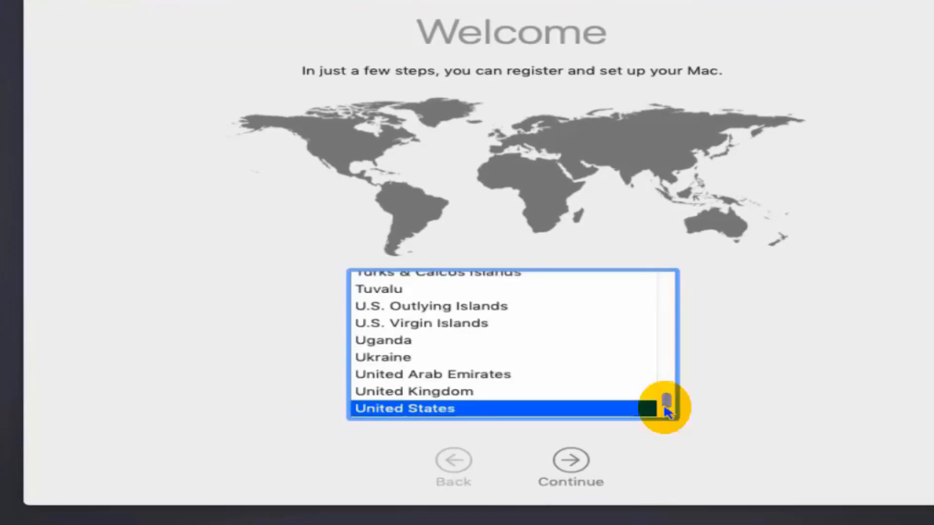
mouse_move(571, 468)
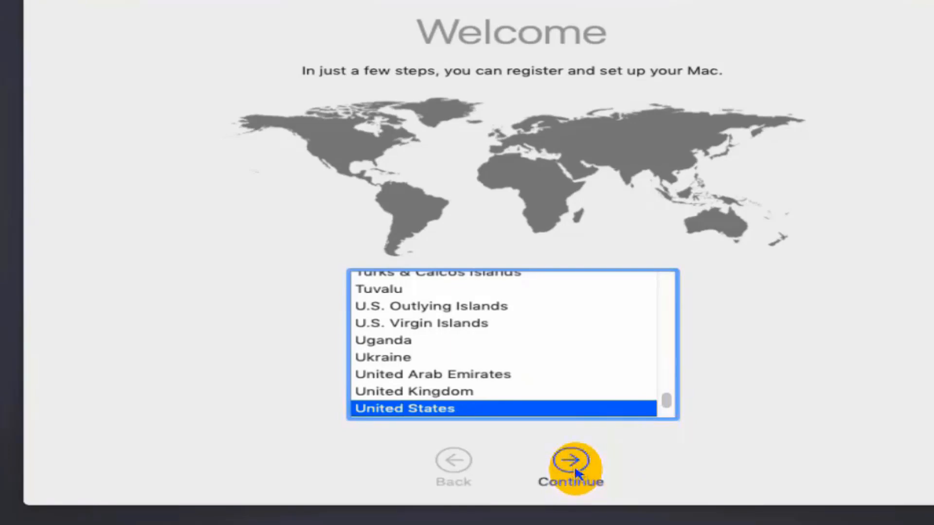
left_click(571, 463)
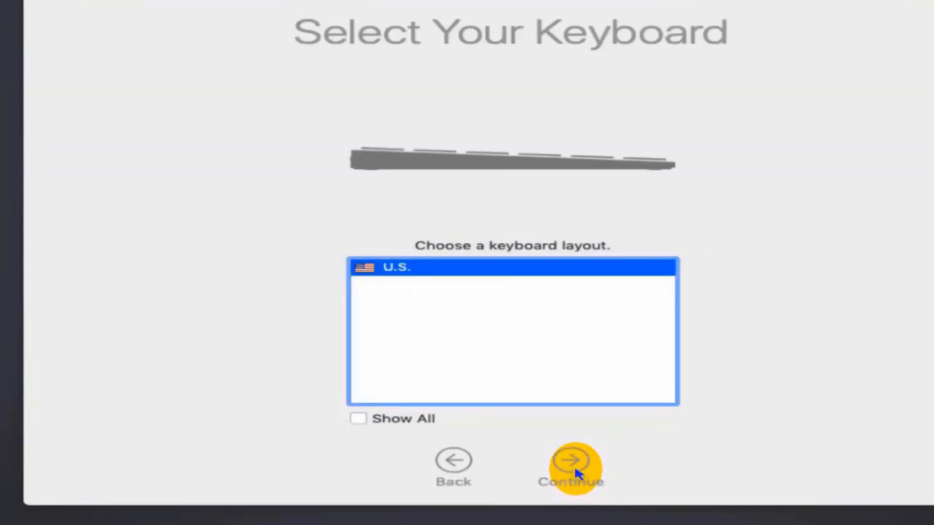
left_click(571, 460)
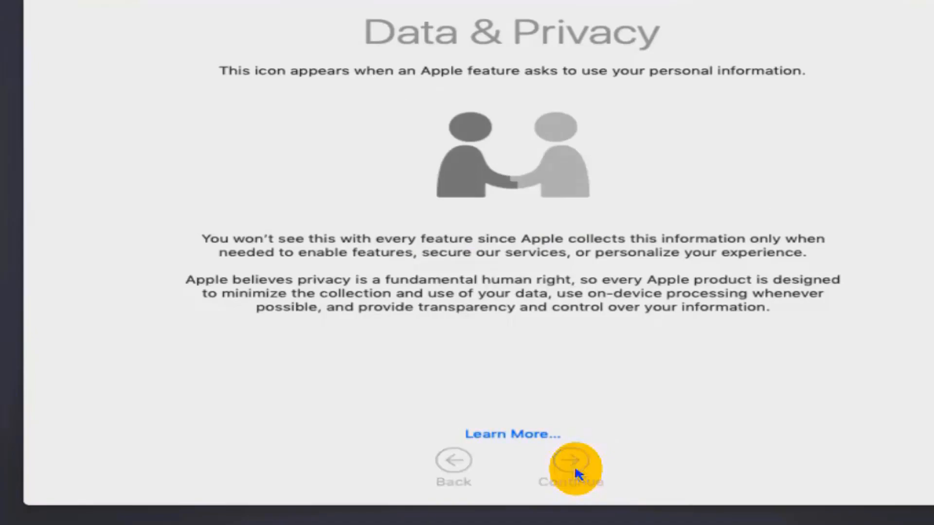
left_click(571, 466)
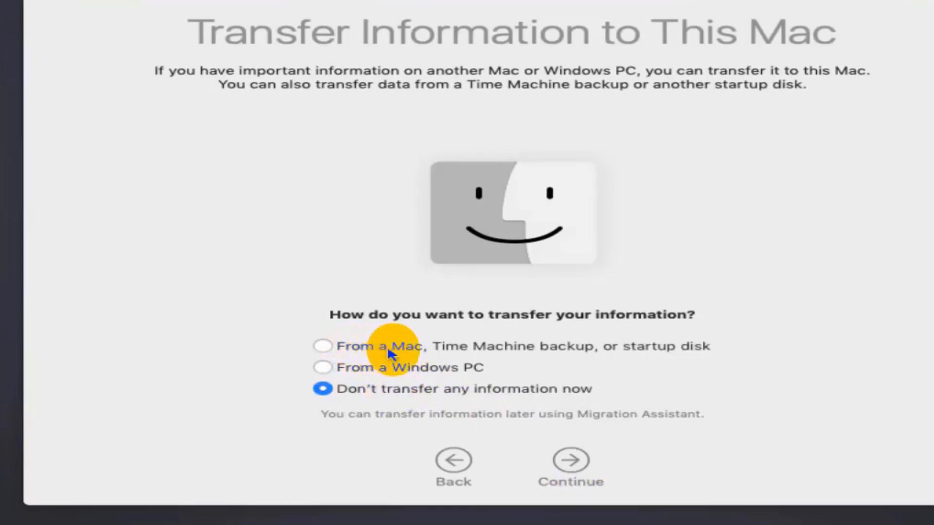
mouse_move(429, 370)
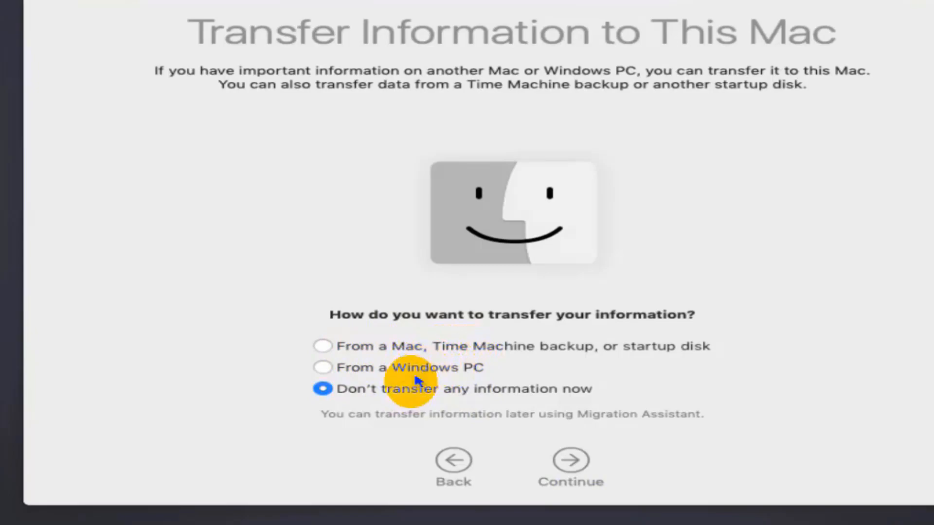
mouse_move(408, 392)
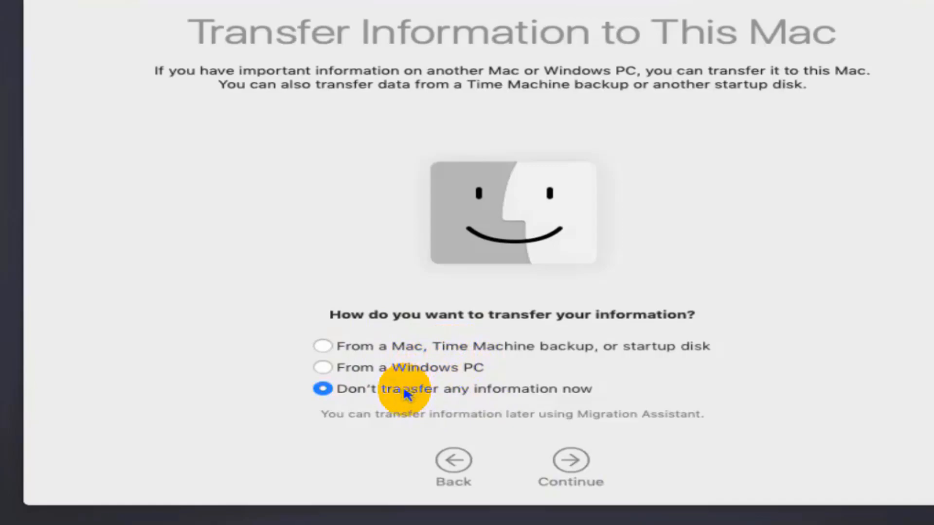
mouse_move(500, 420)
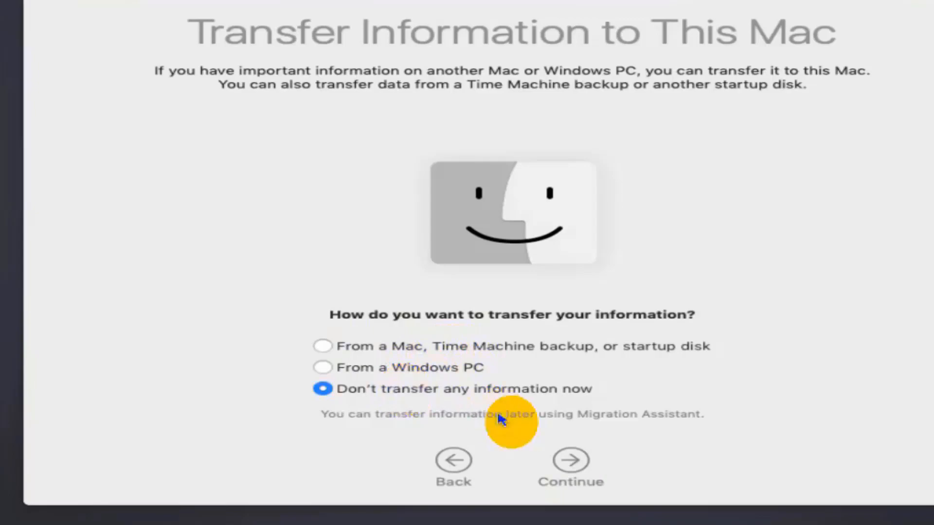
- Continue past Transfer Information without transferring any data to this Mac
left_click(570, 460)
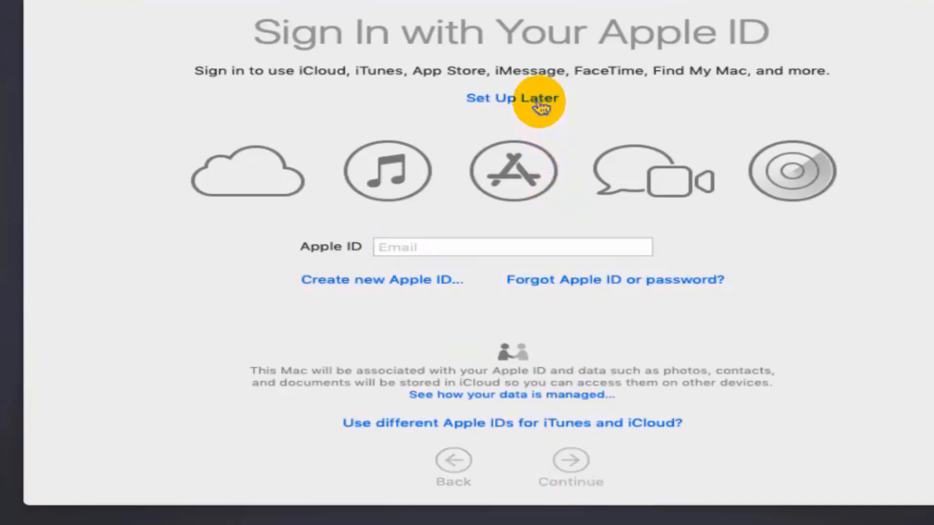
mouse_move(713, 89)
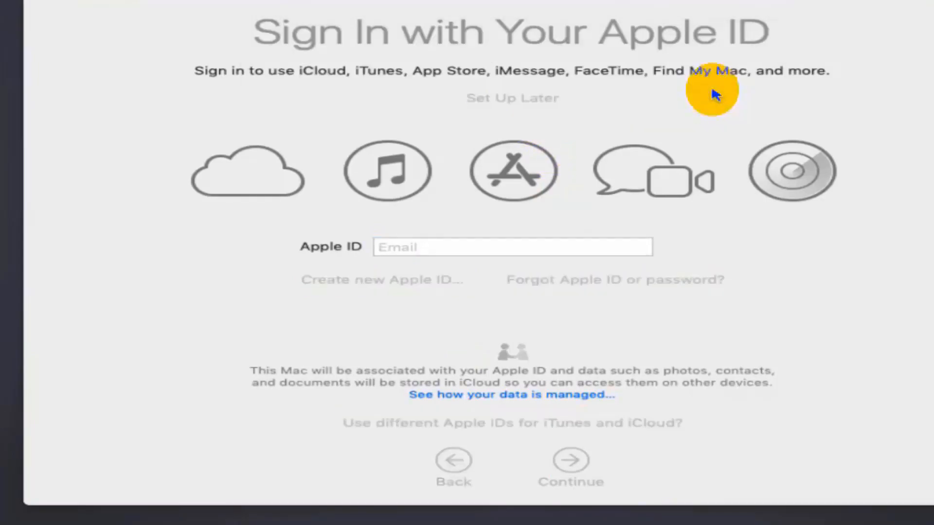
- Set up Apple ID later and agree to the macOS license terms, confirming the agreement
left_click(571, 466)
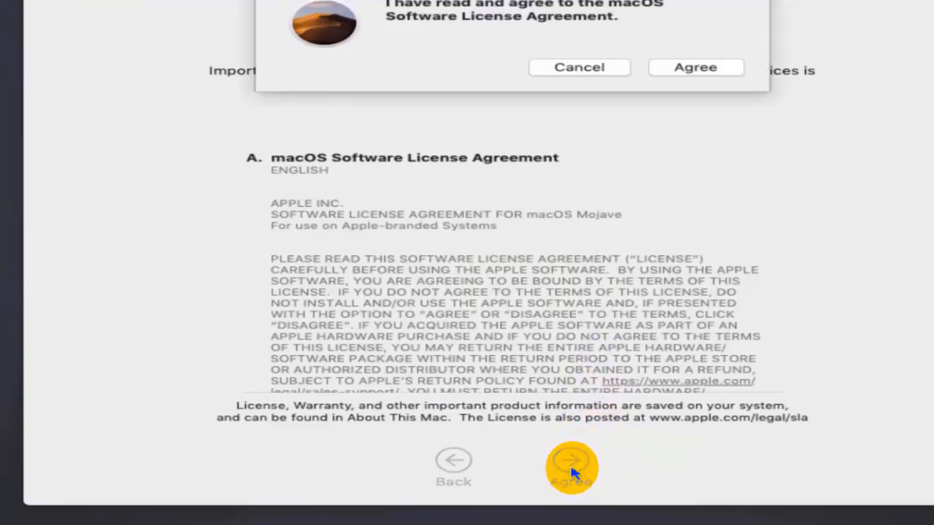
left_click(570, 465)
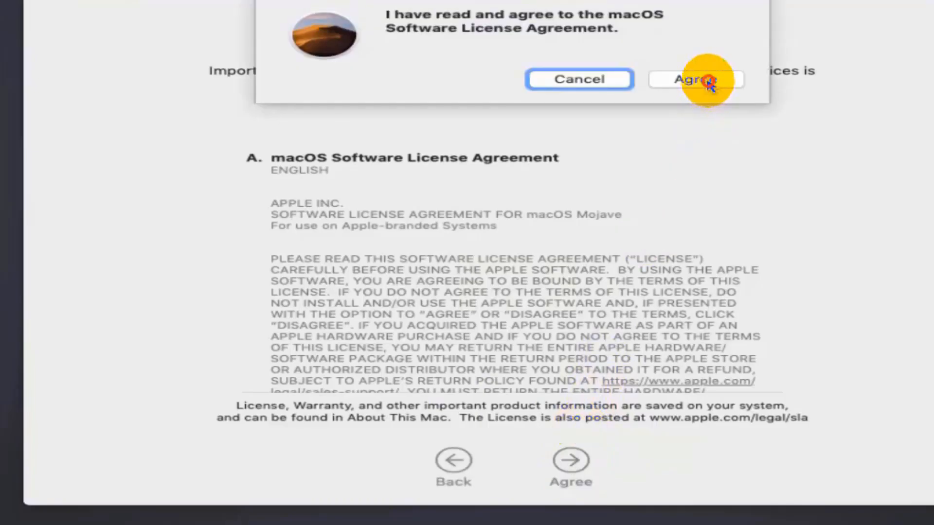
left_click(694, 79)
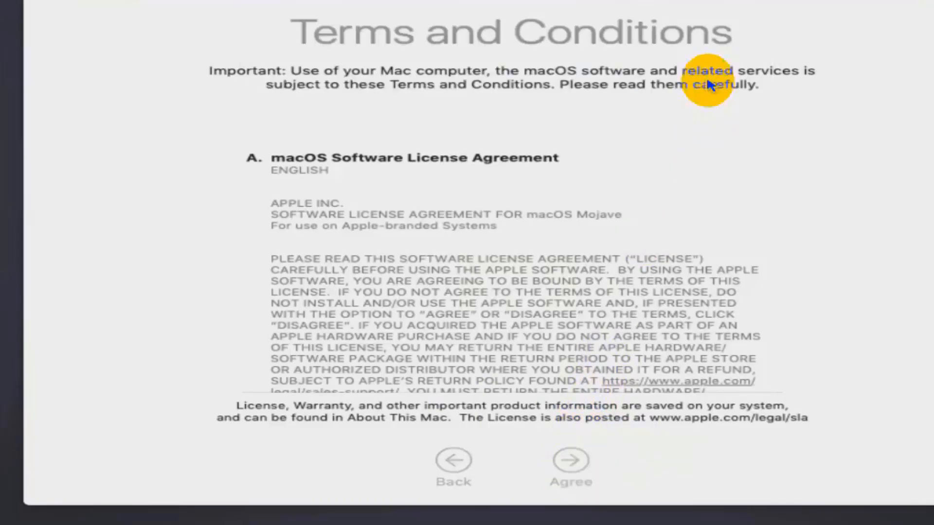
- Create the computer account Techset with a password and the hint 'Abhi', then continue
left_click(569, 461)
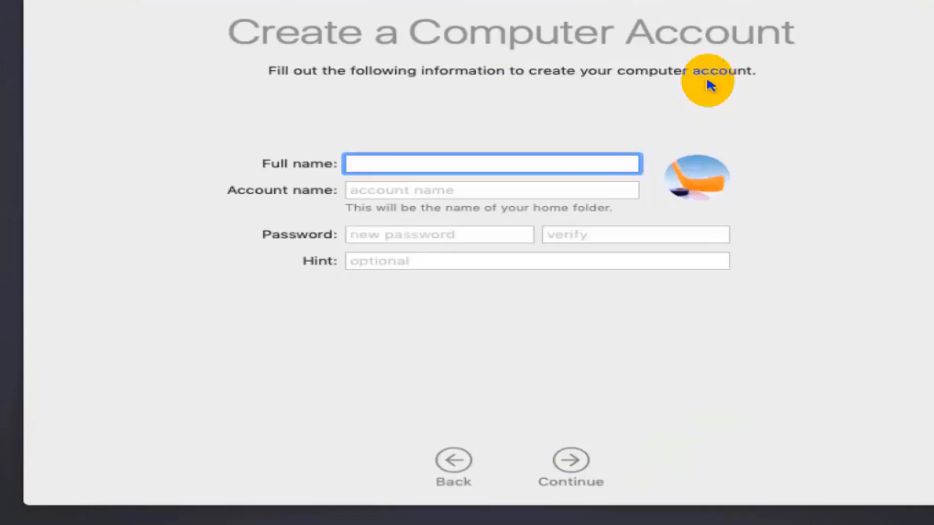
type("Techset")
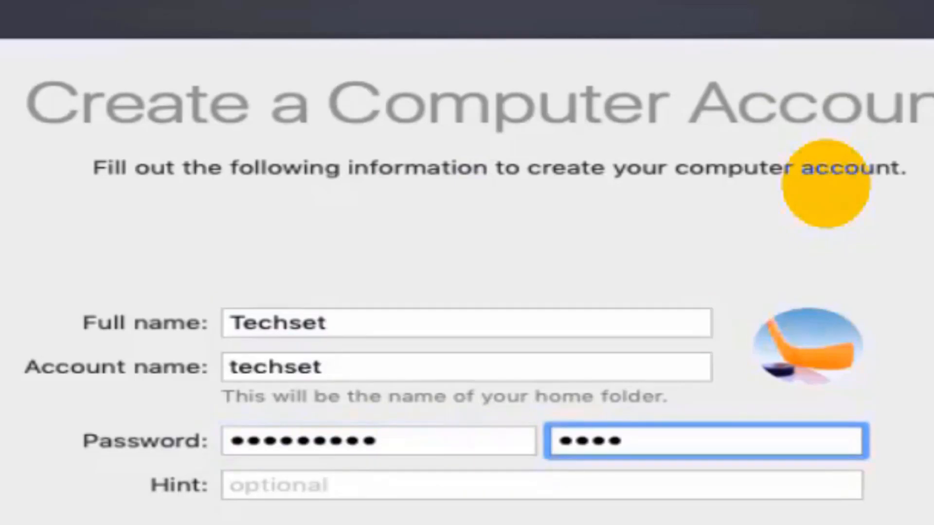
type("•••••")
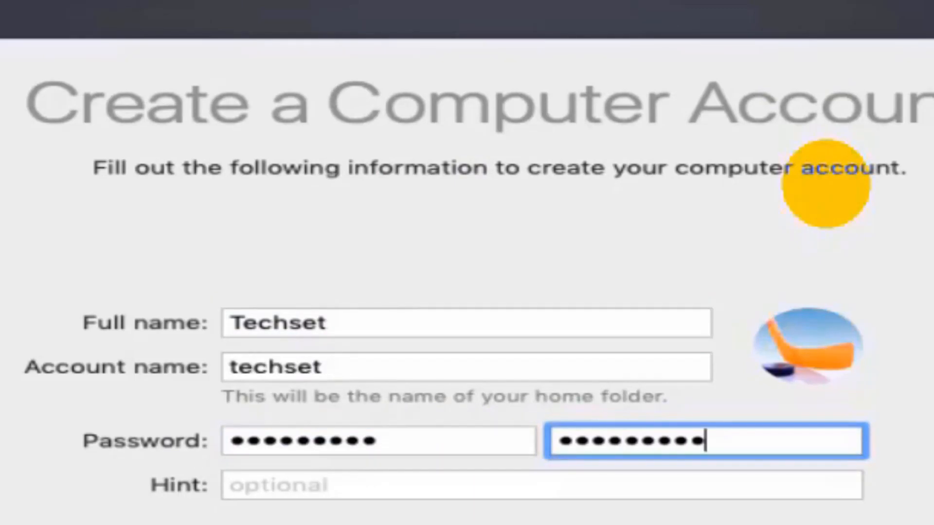
type("Abh")
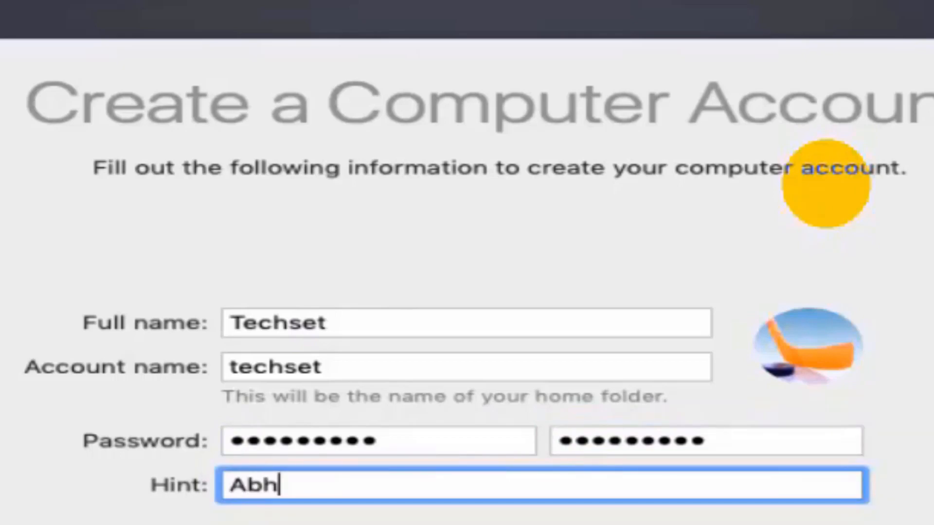
type("i")
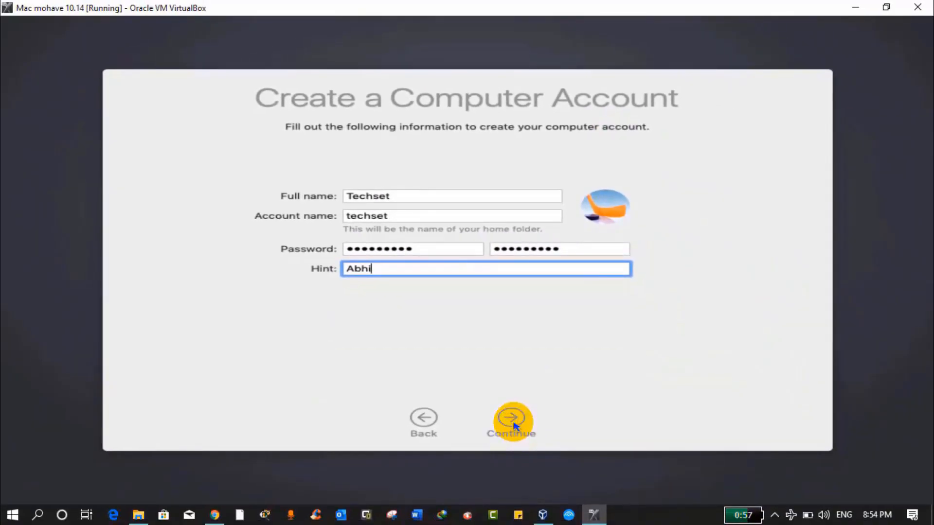
left_click(511, 417)
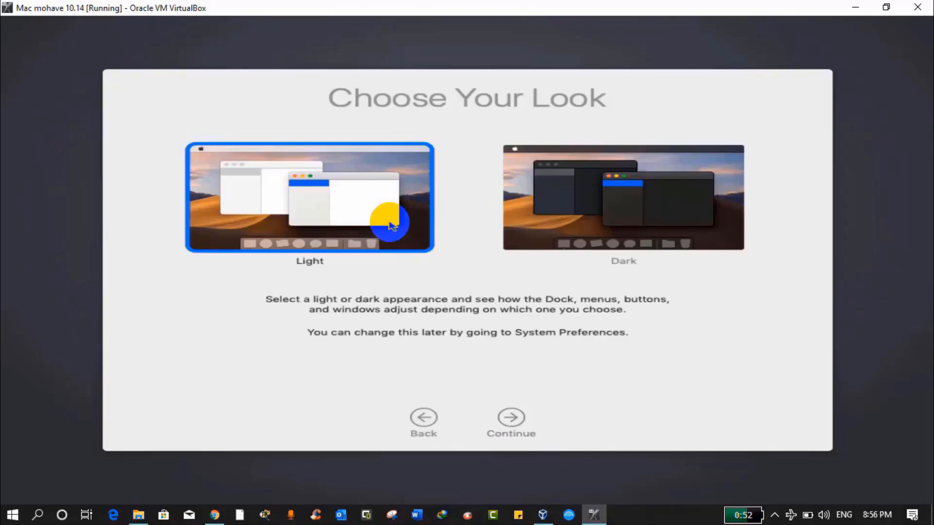
mouse_move(503, 221)
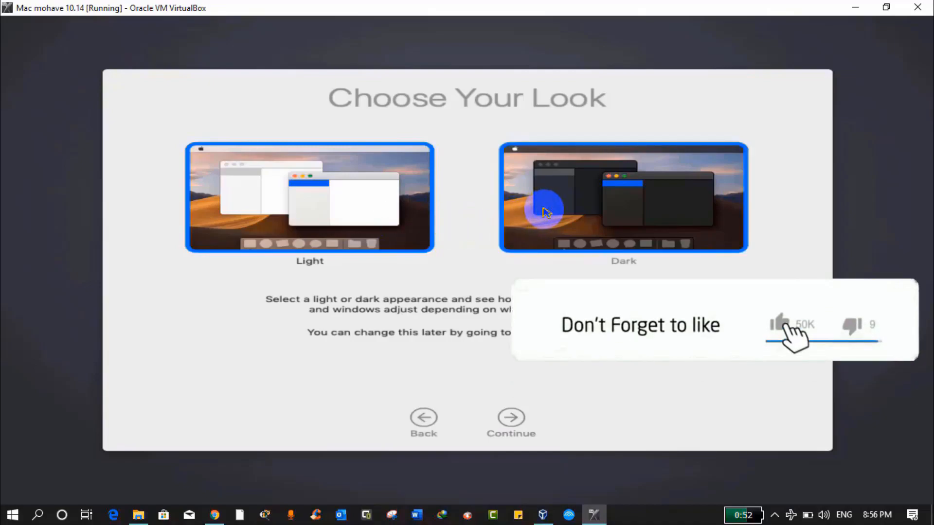
- Preview Dark, choose the Light appearance, finish setup and dismiss the Keyboard Setup Assistant
left_click(623, 199)
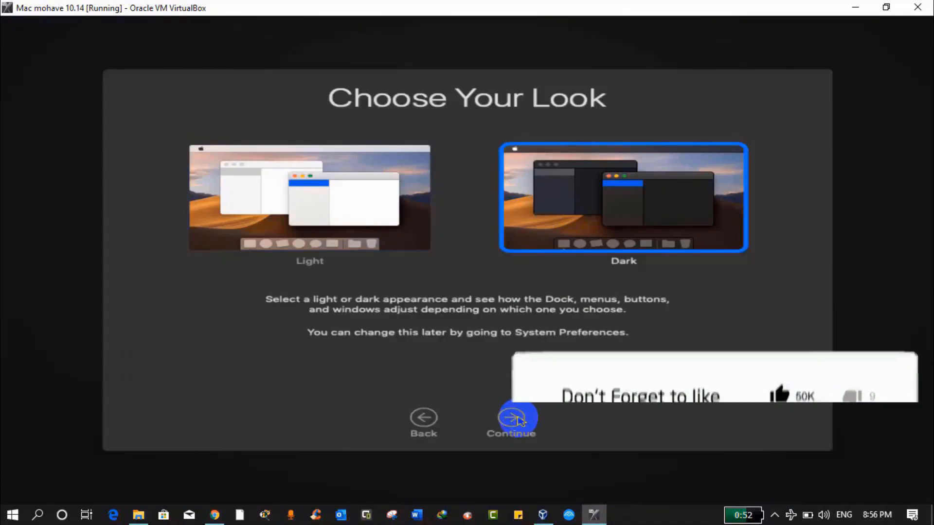
left_click(310, 199)
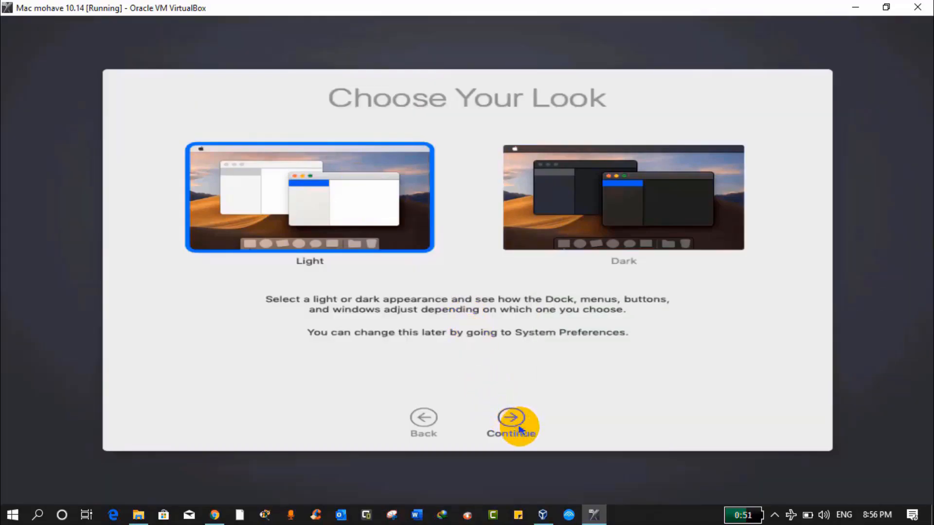
left_click(511, 424)
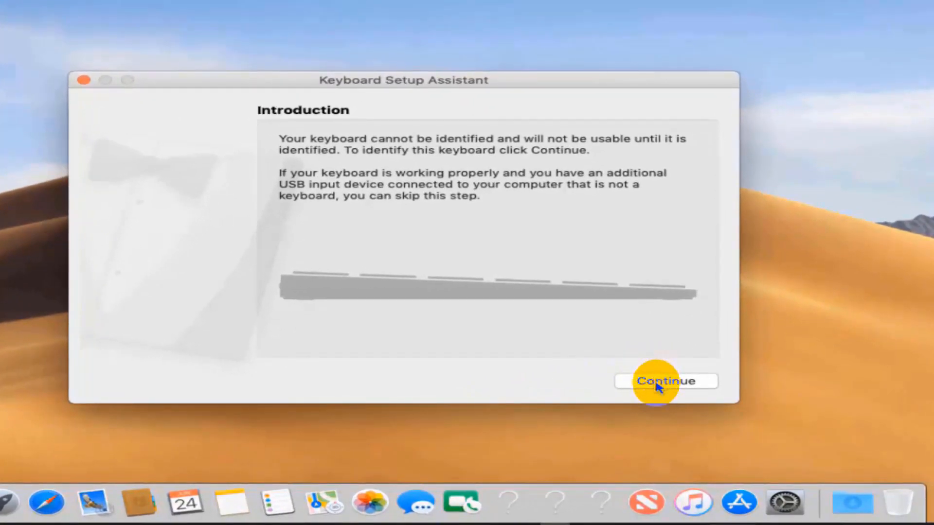
left_click(665, 381)
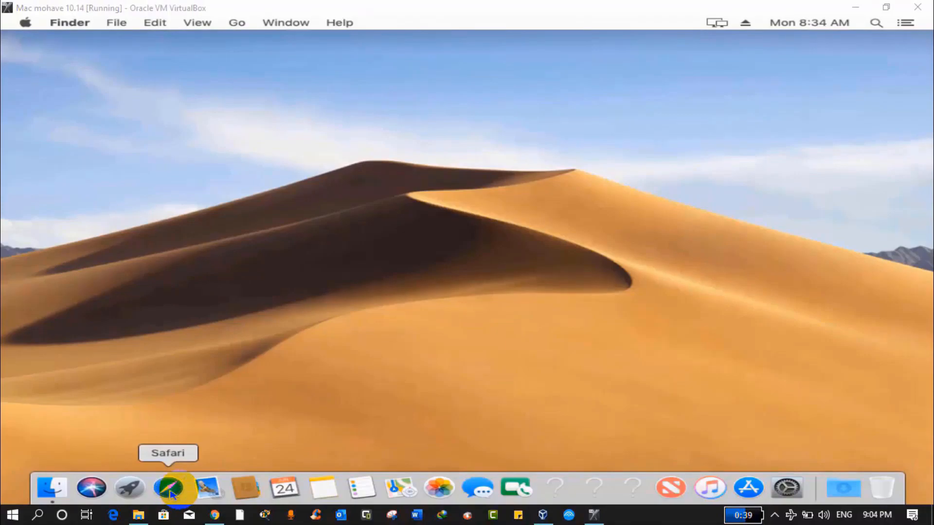
left_click(169, 489)
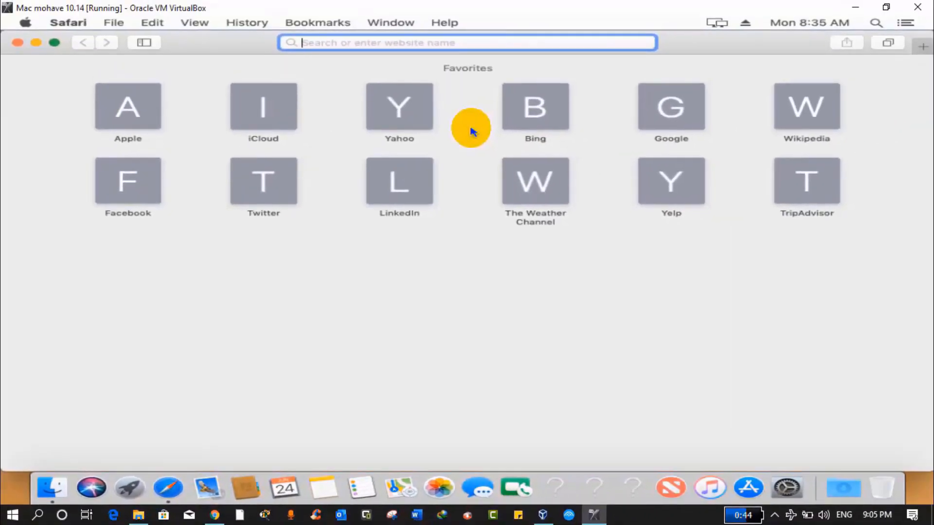
type("www.")
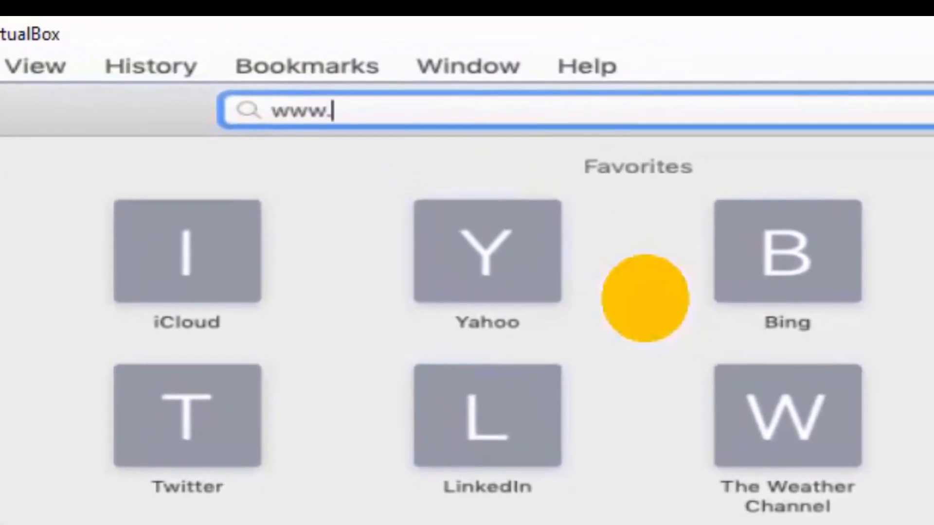
type("youtube.com/")
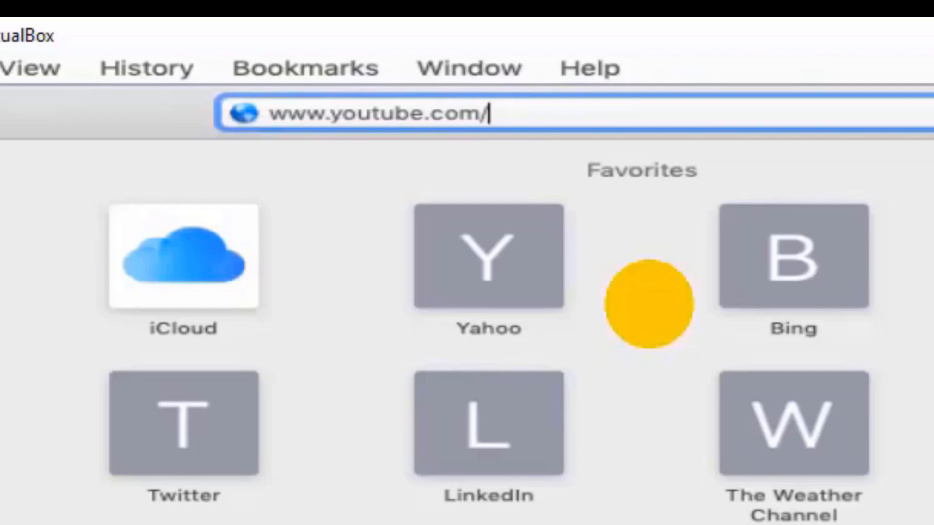
type("techsetl")
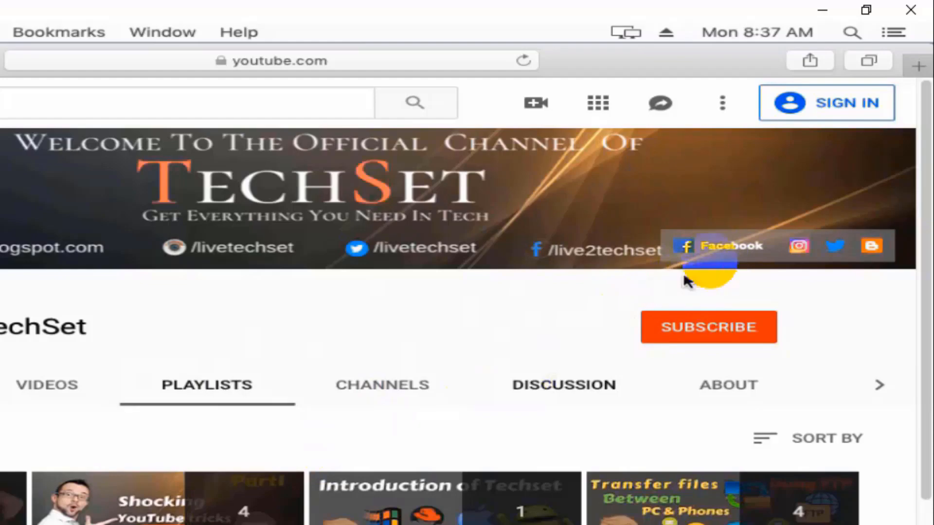
mouse_move(723, 256)
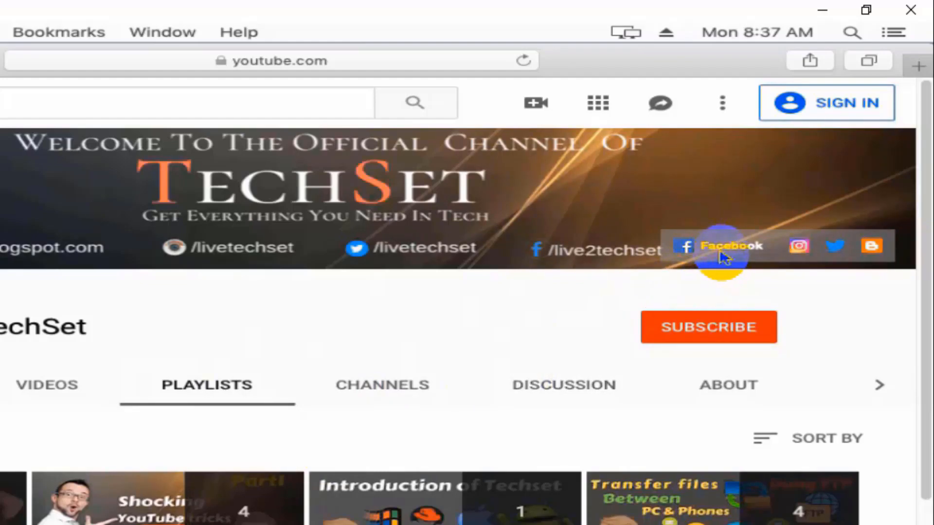
left_click(731, 247)
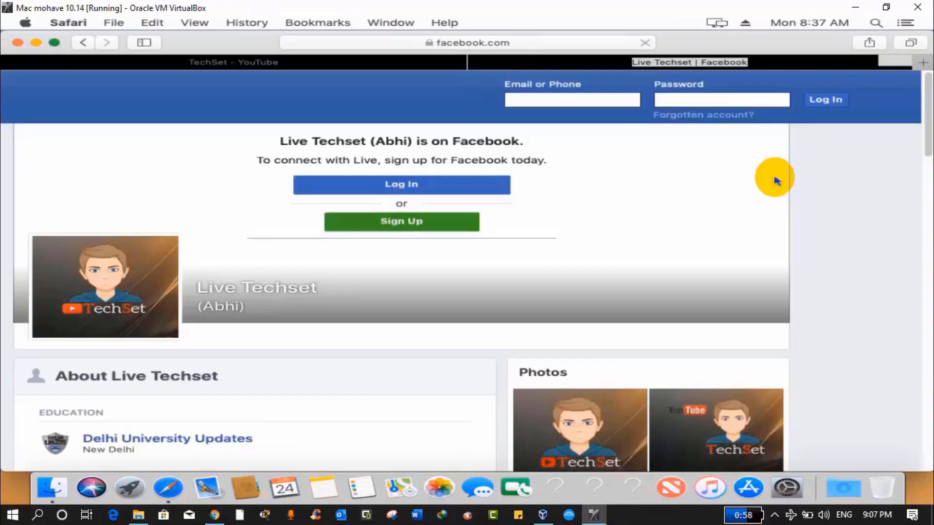